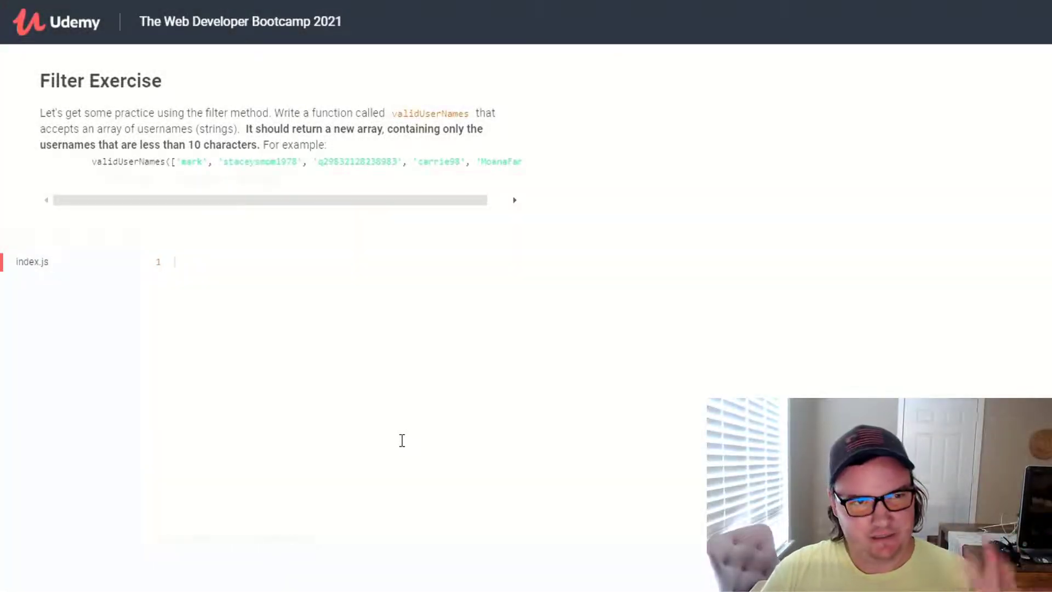
mouse_move(426, 432)
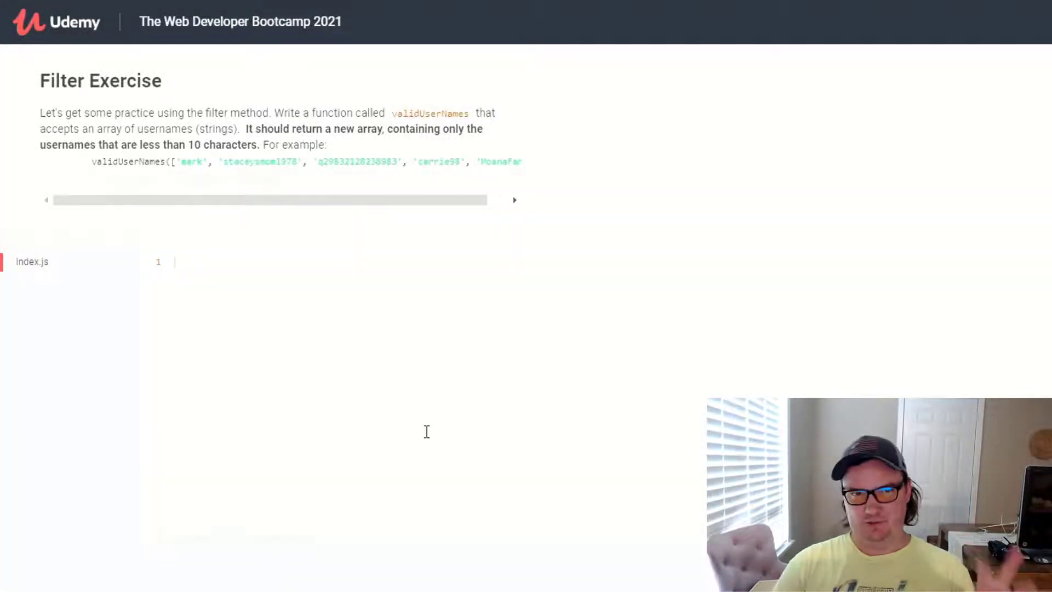
mouse_move(397, 417)
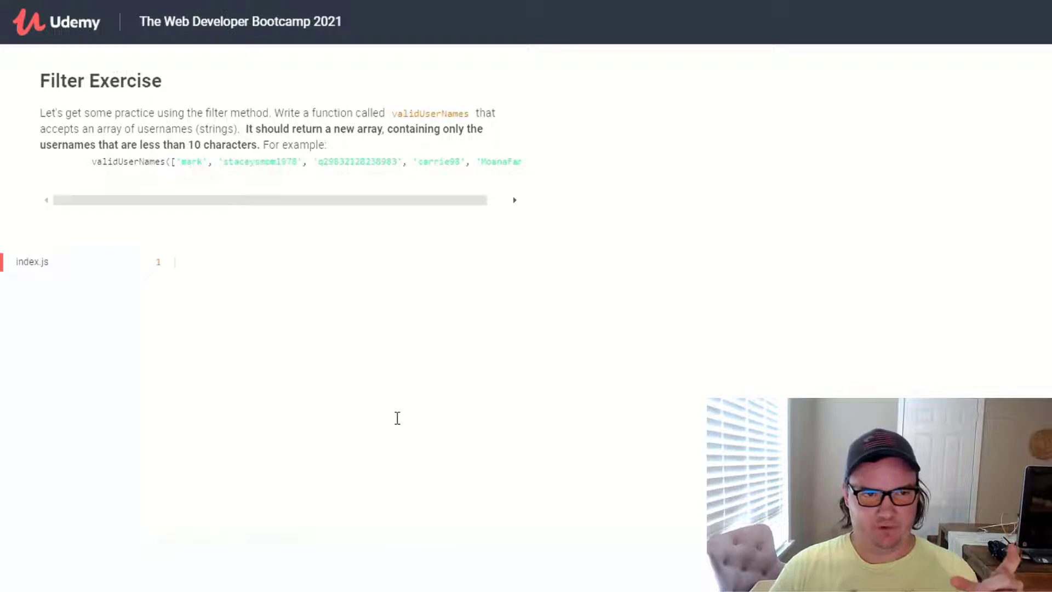
mouse_move(381, 427)
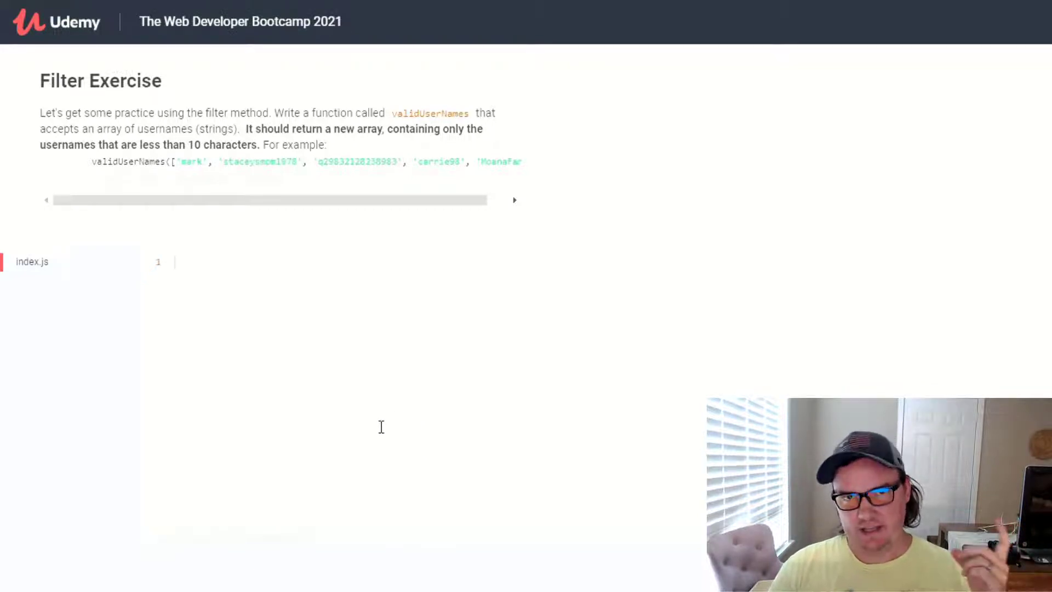
mouse_move(383, 402)
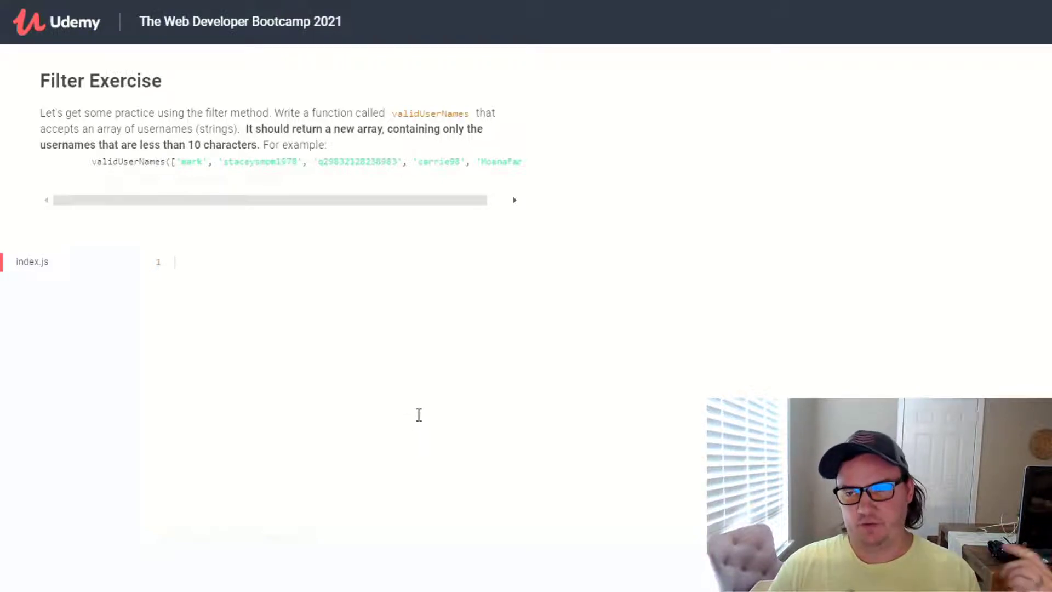
mouse_move(672, 401)
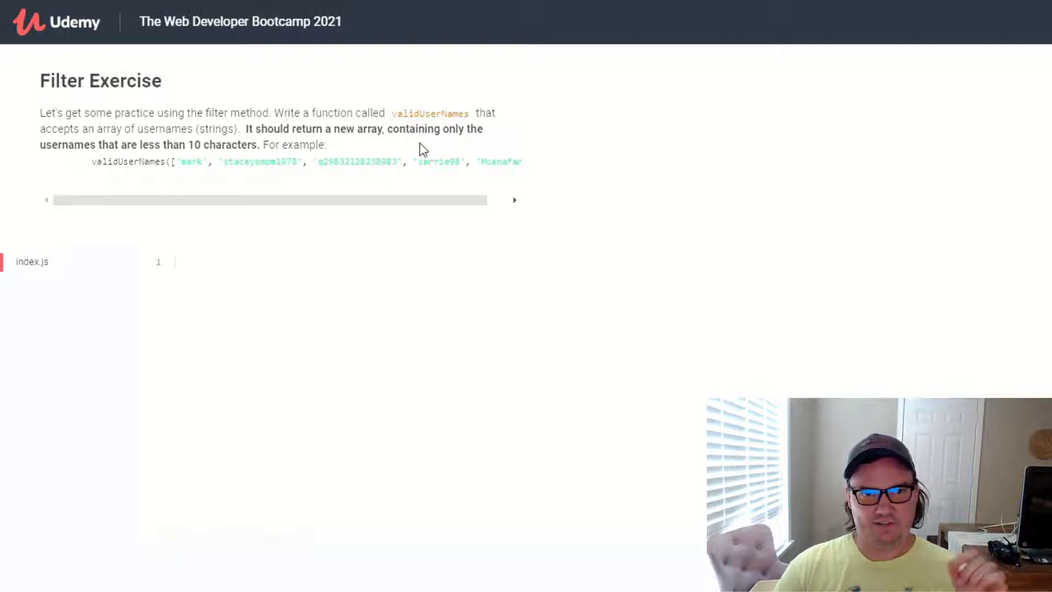
mouse_move(110, 129)
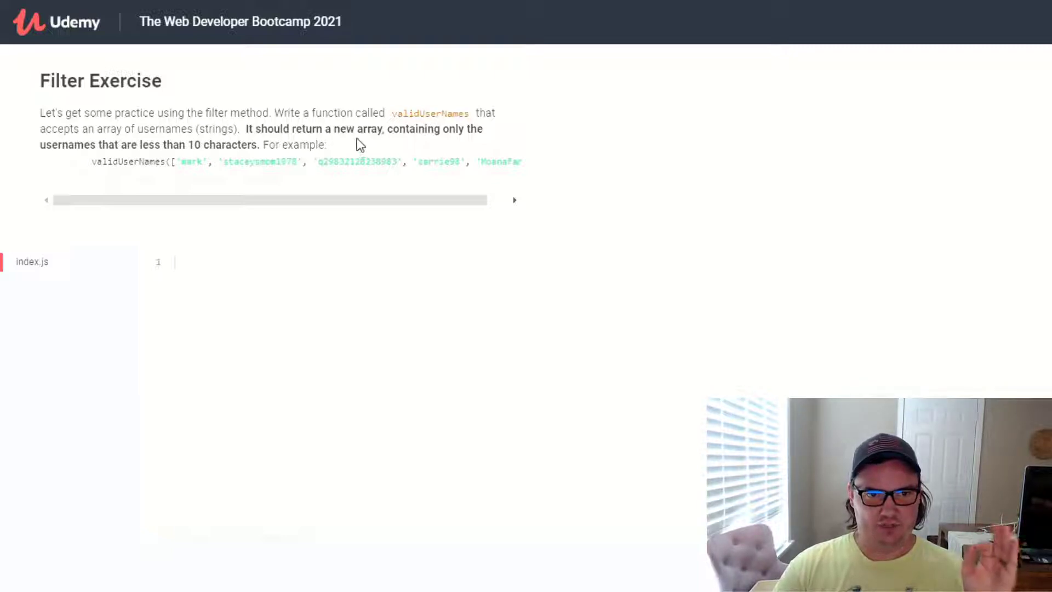
mouse_move(407, 149)
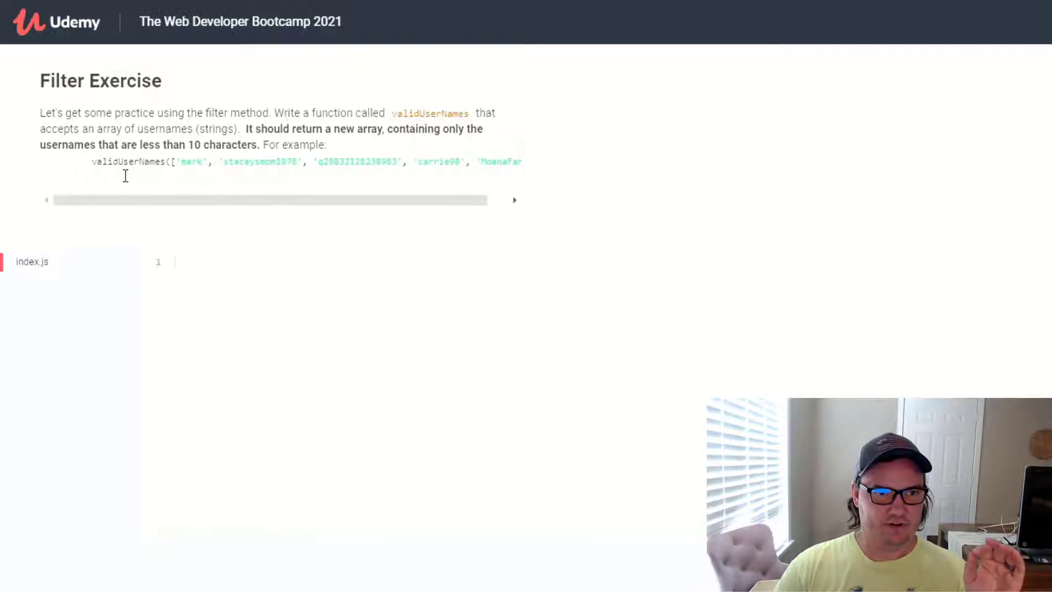
mouse_move(343, 193)
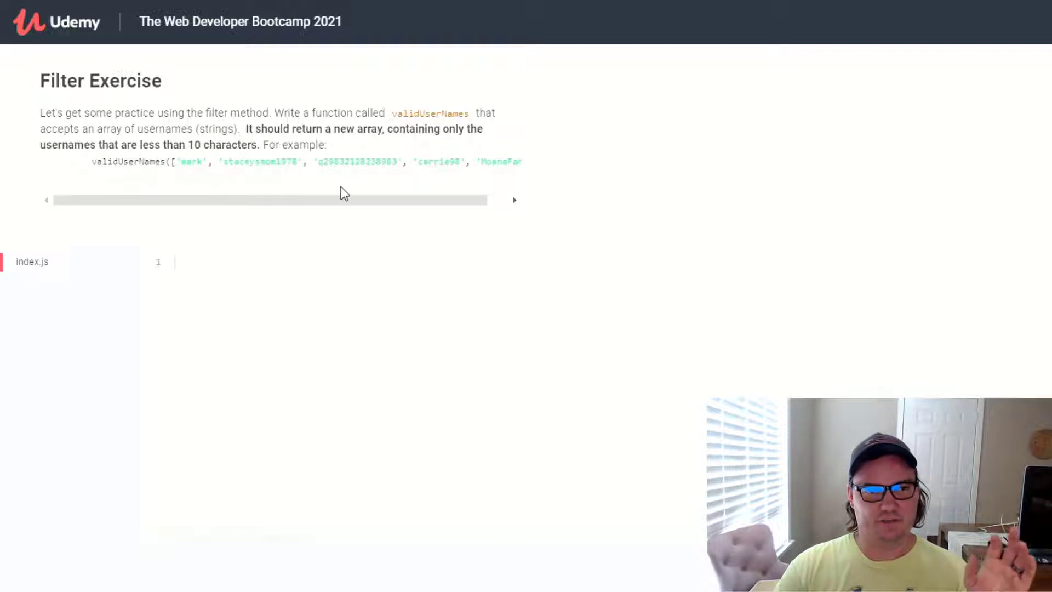
mouse_move(355, 195)
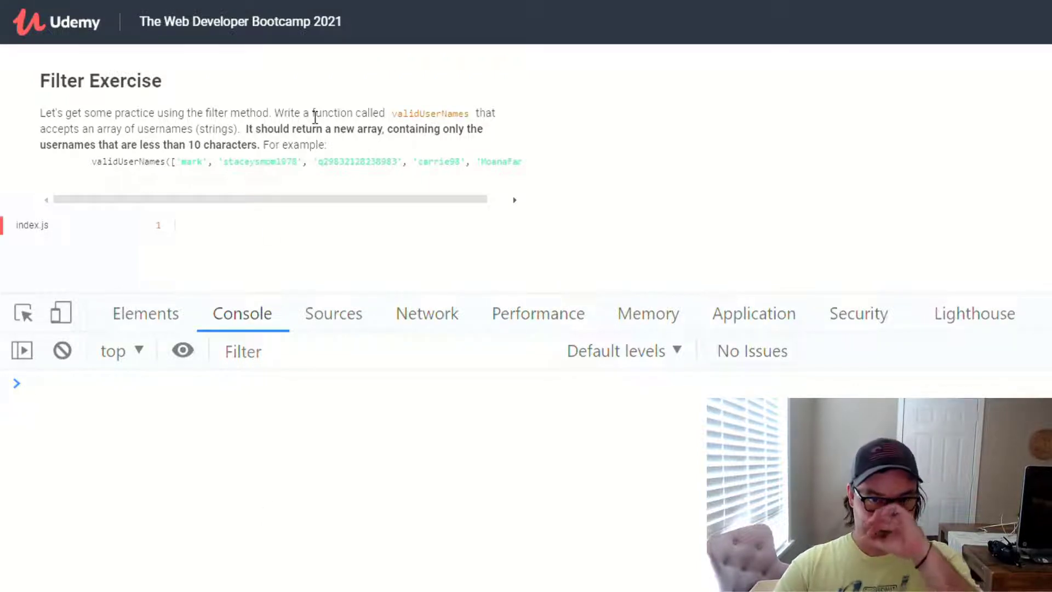
Draft function validUserNames(usernames) { } as an empty shell at the console prompt.
type("function")
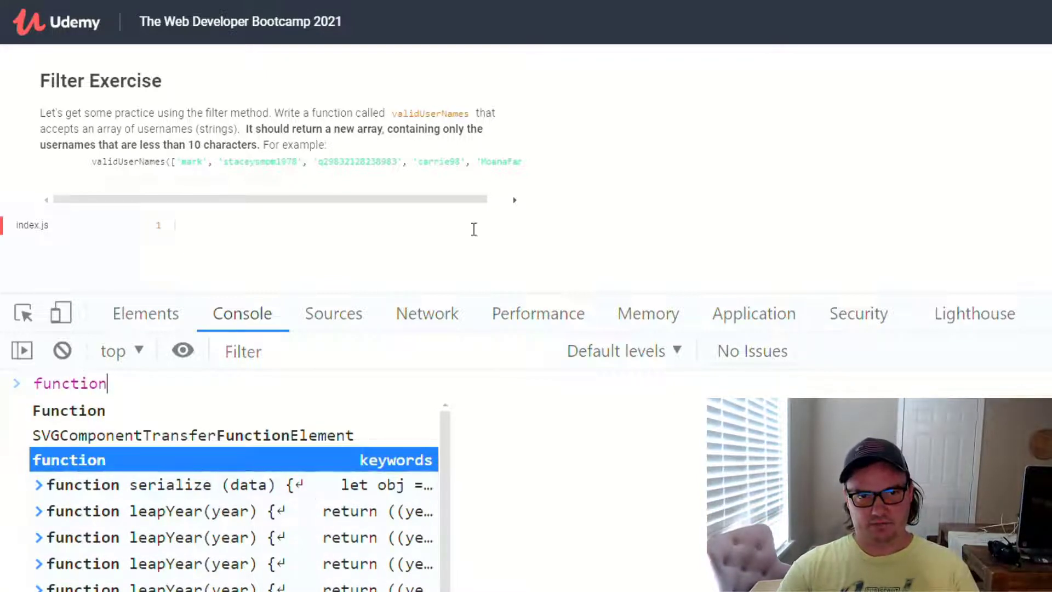
type("validUs")
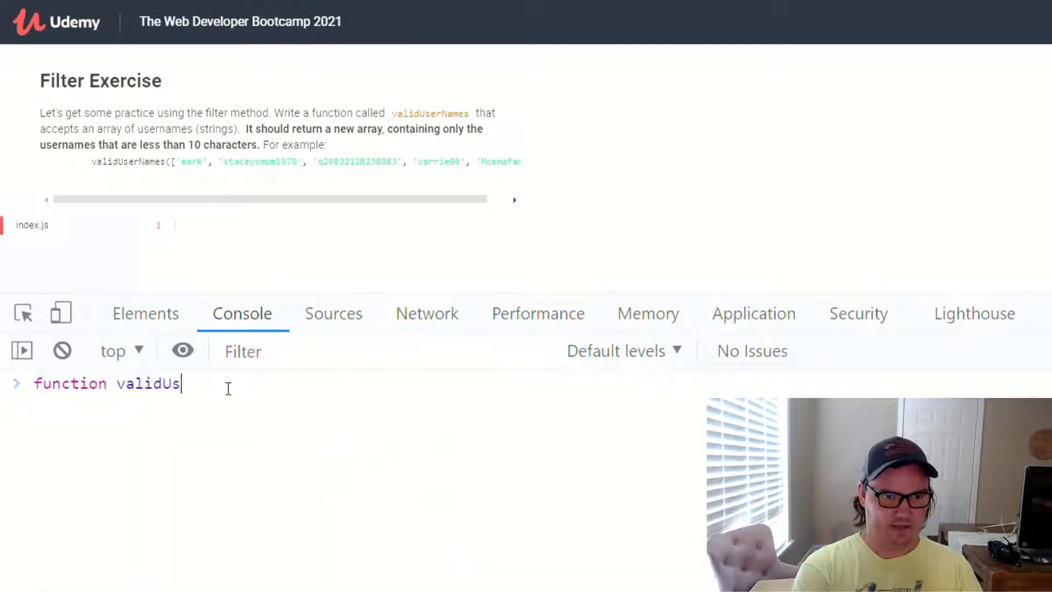
type("erNames()")
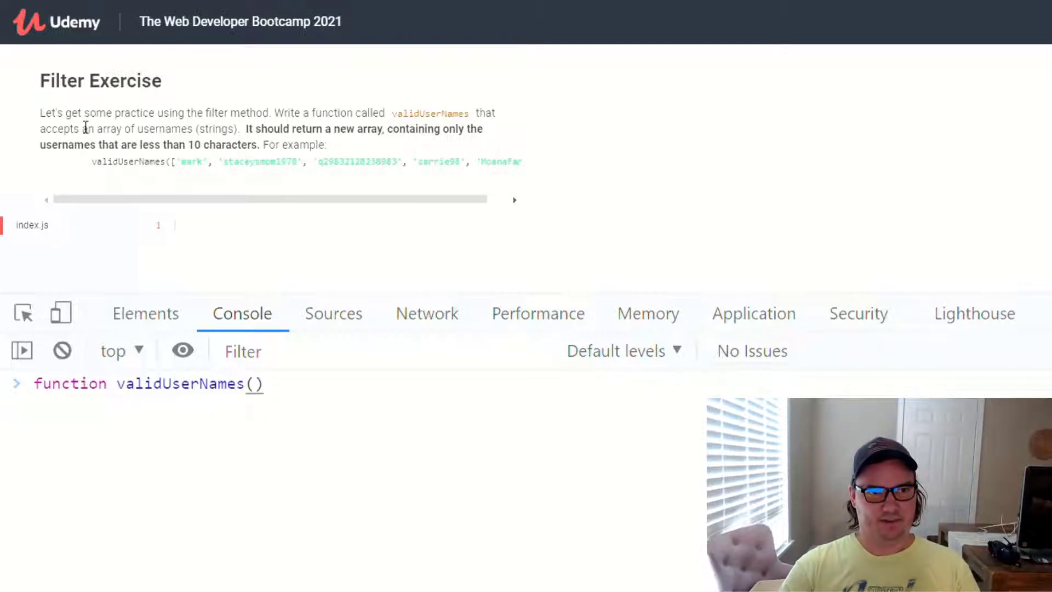
left_click(243, 351)
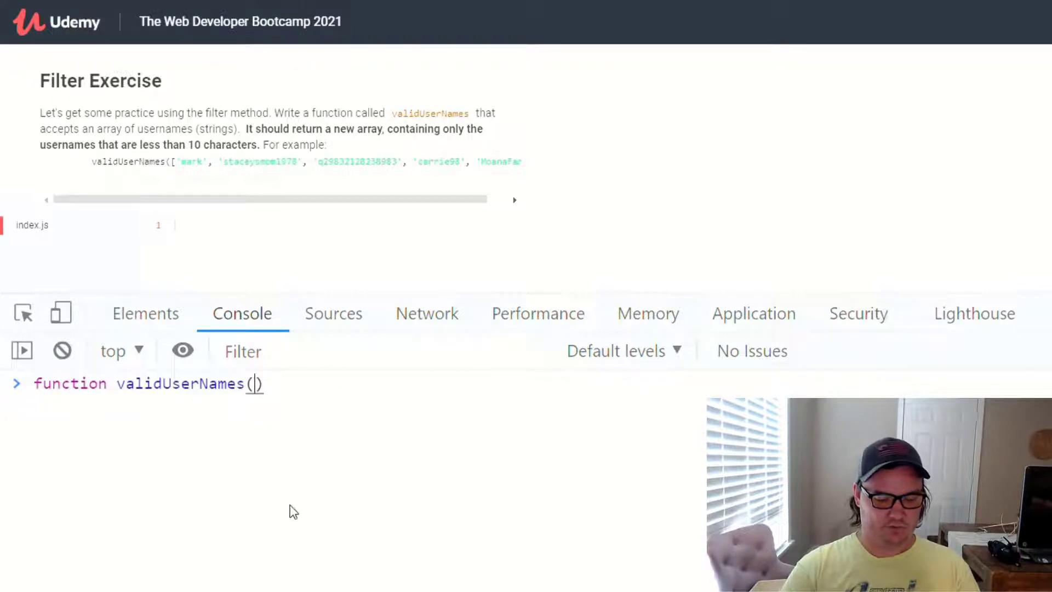
type("usernames")
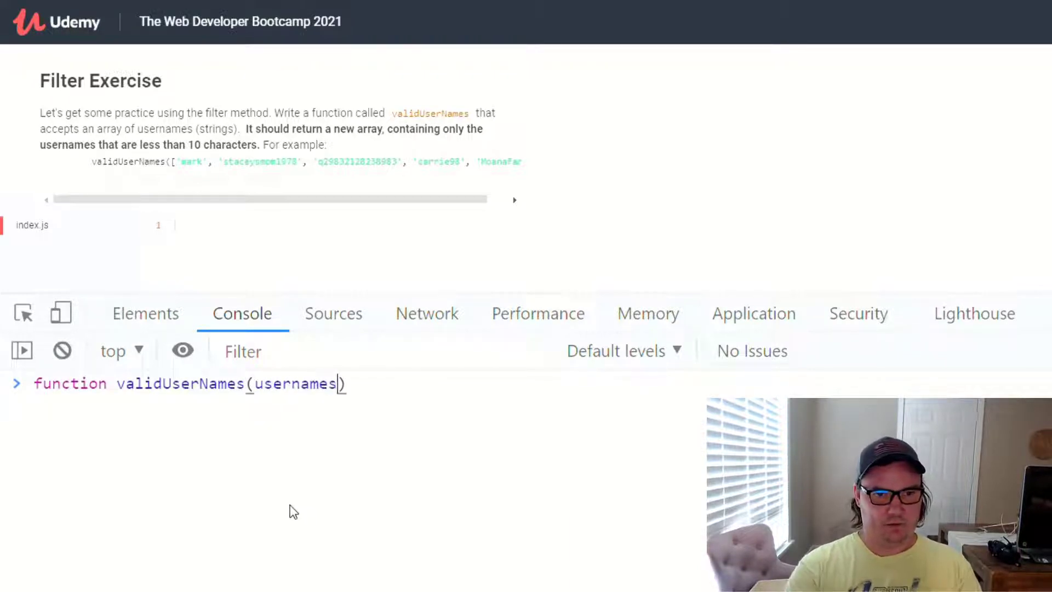
mouse_move(391, 464)
type(" {")
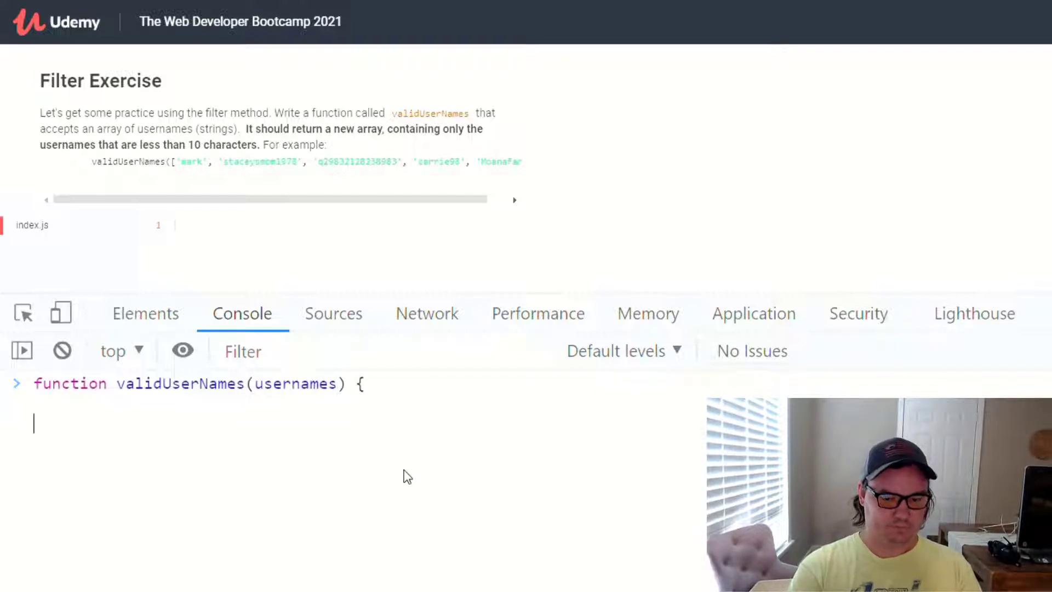
type("}")
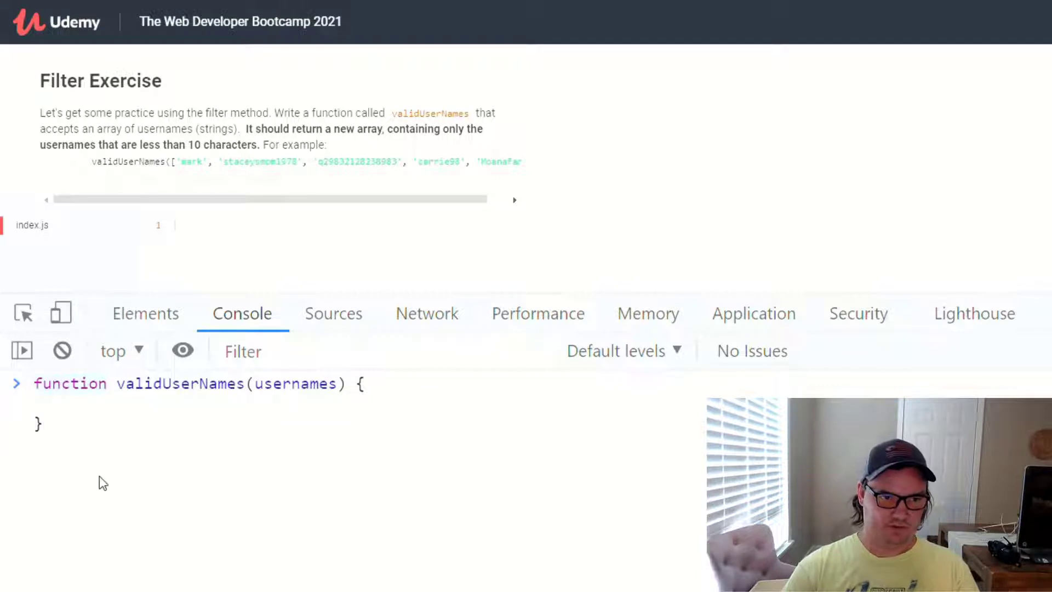
mouse_move(186, 485)
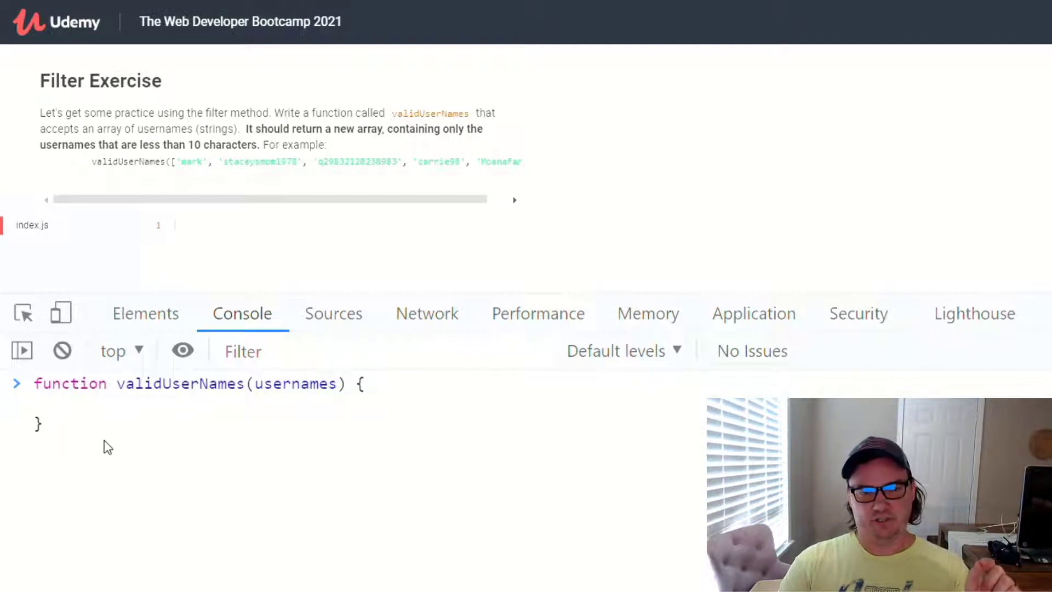
mouse_move(181, 175)
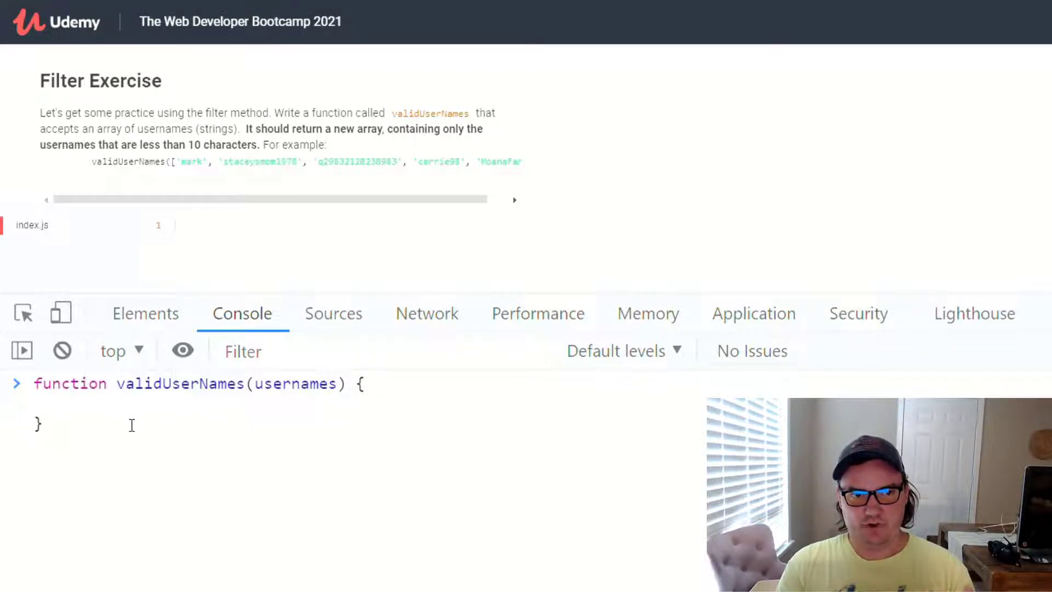
Fill the body with usernames.filter(function() {}) and run it, printing undefined.
left_click(37, 402)
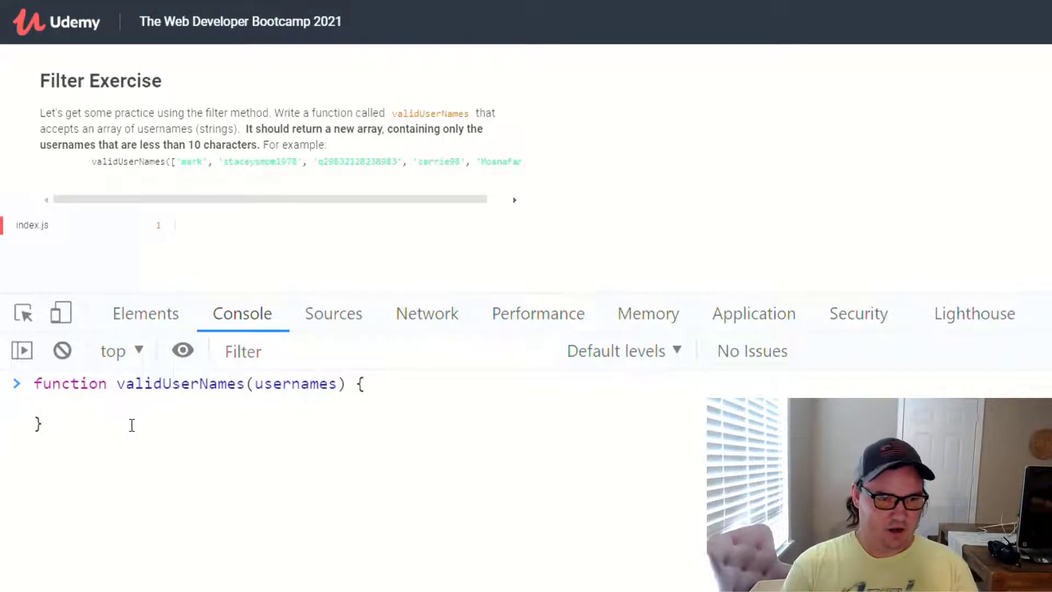
type("user")
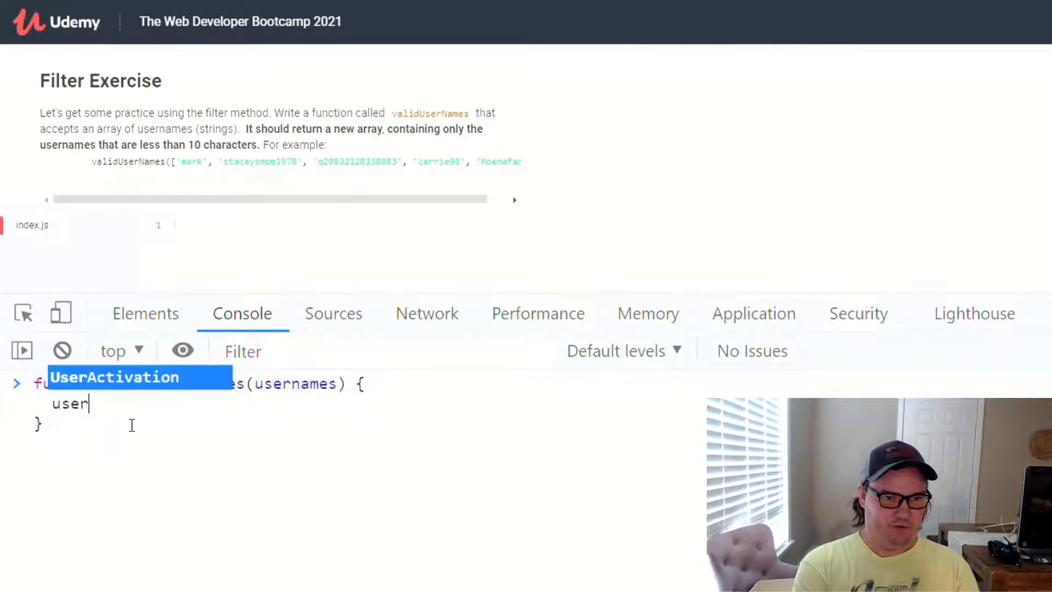
type("names.")
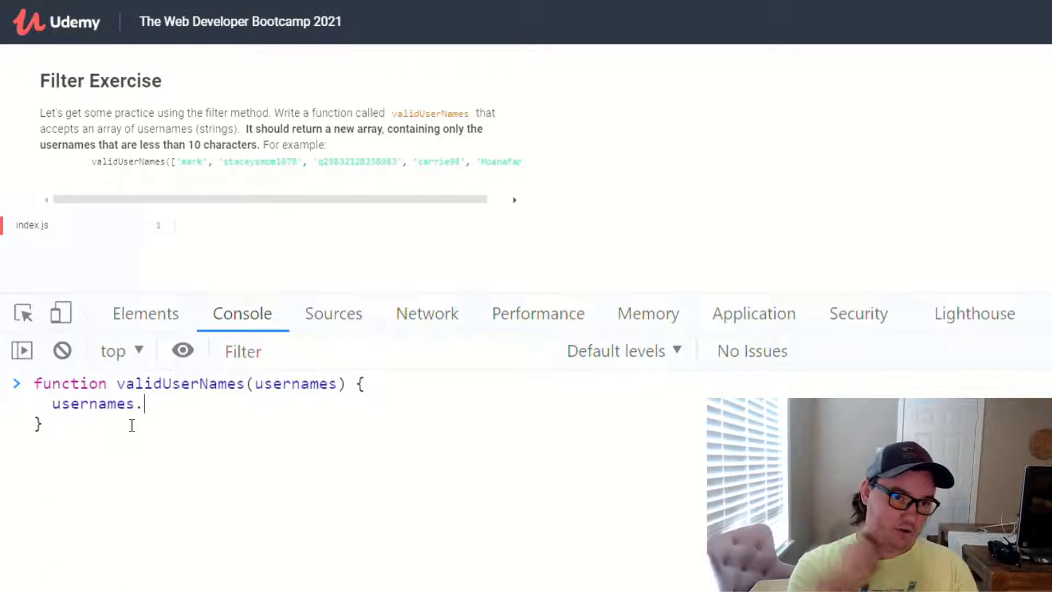
type("filter")
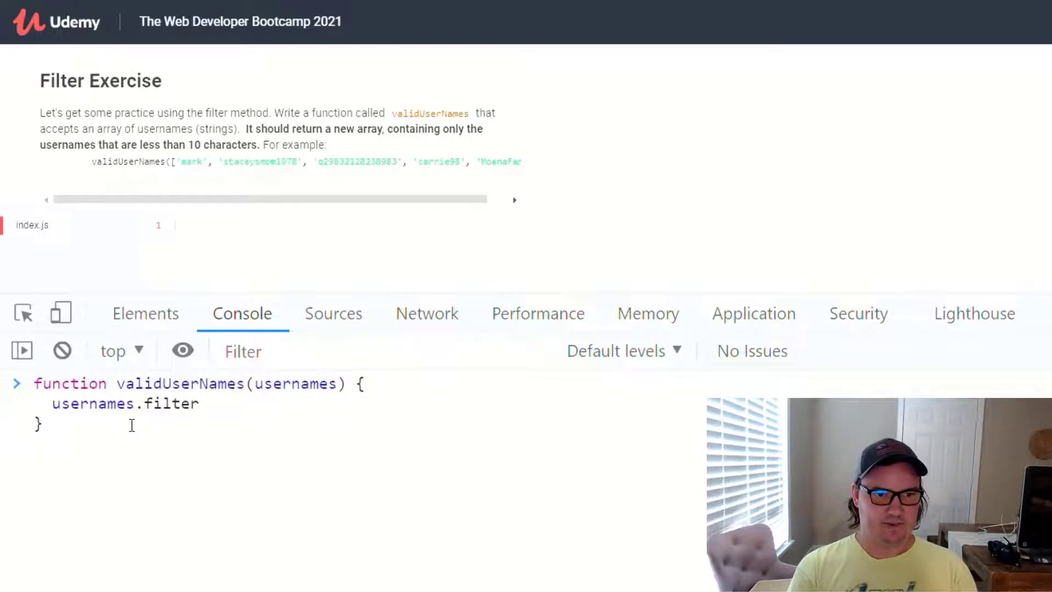
type("()")
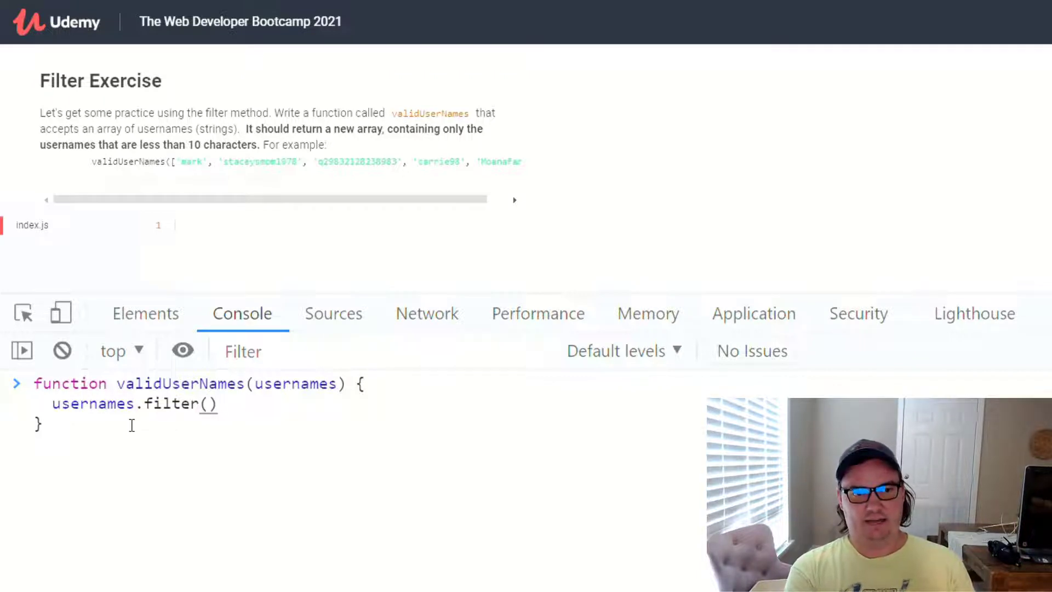
type("function(")
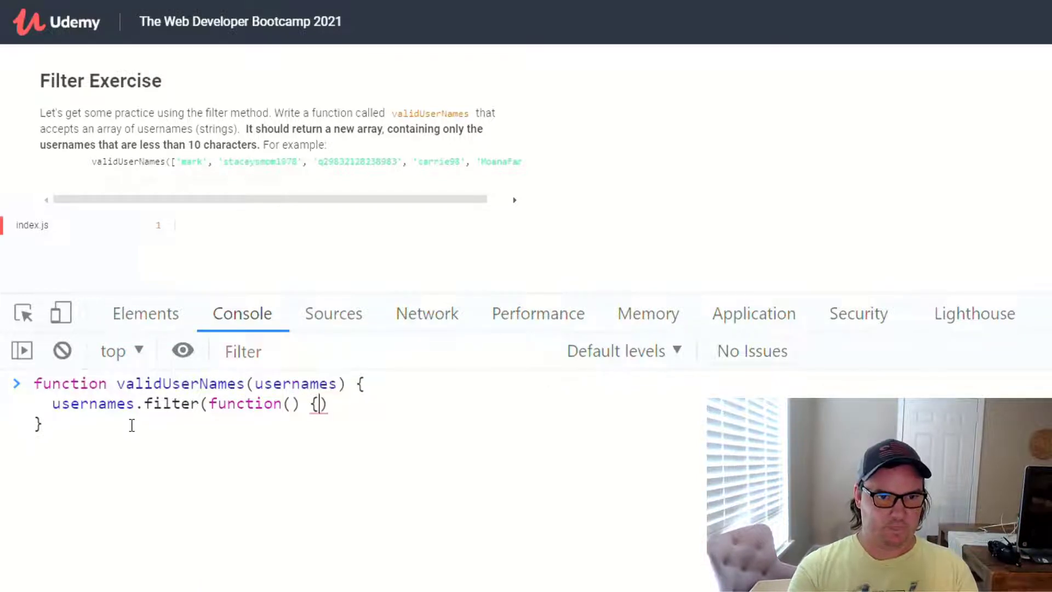
key("Return")
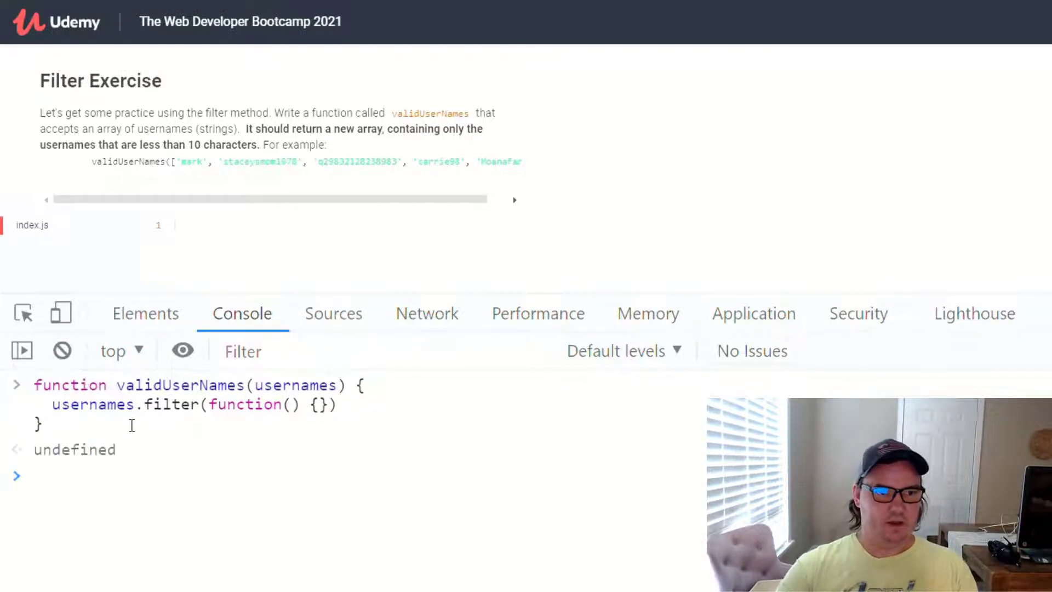
Recall the definition and make the callback take username and return username.length < 10;.
key("Enter")
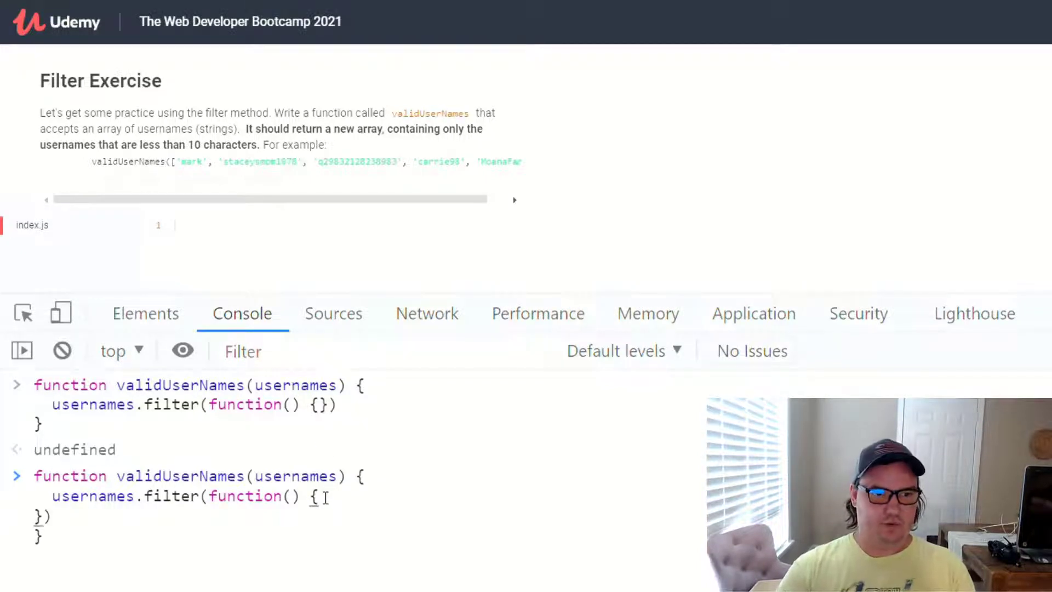
key("Enter")
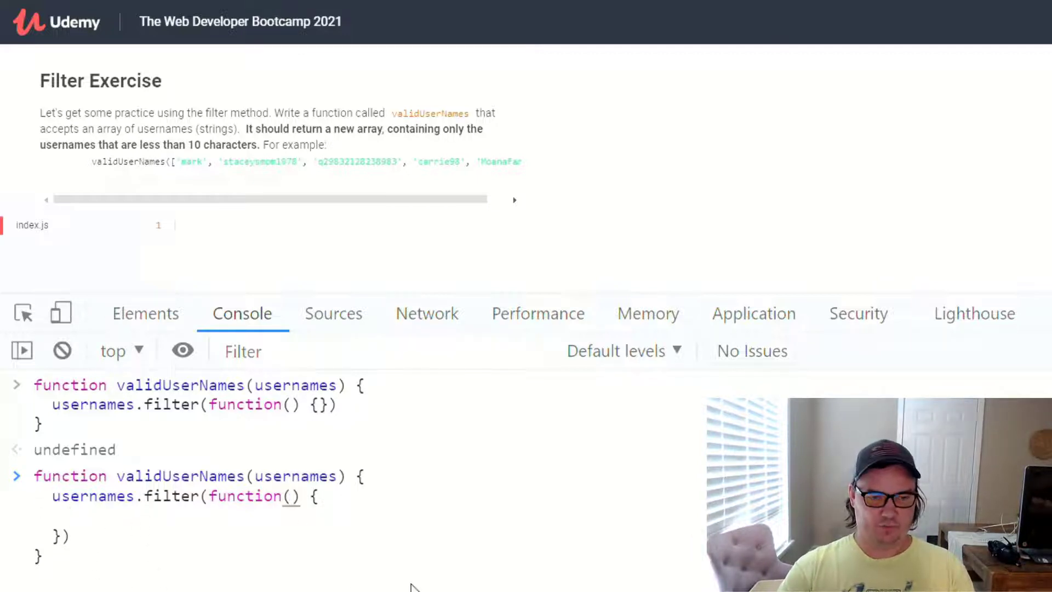
type("use")
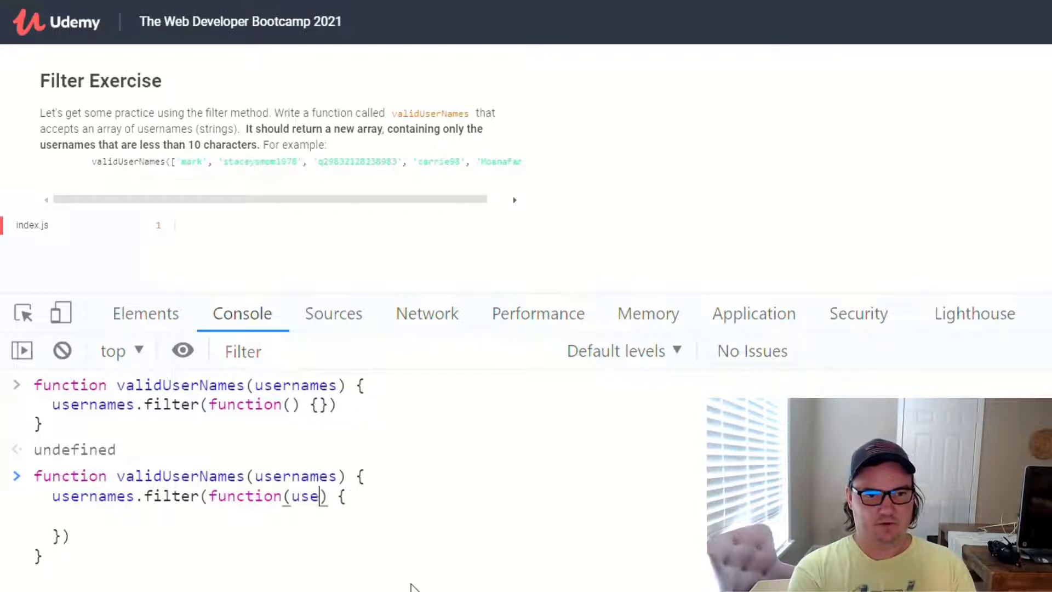
type("rname")
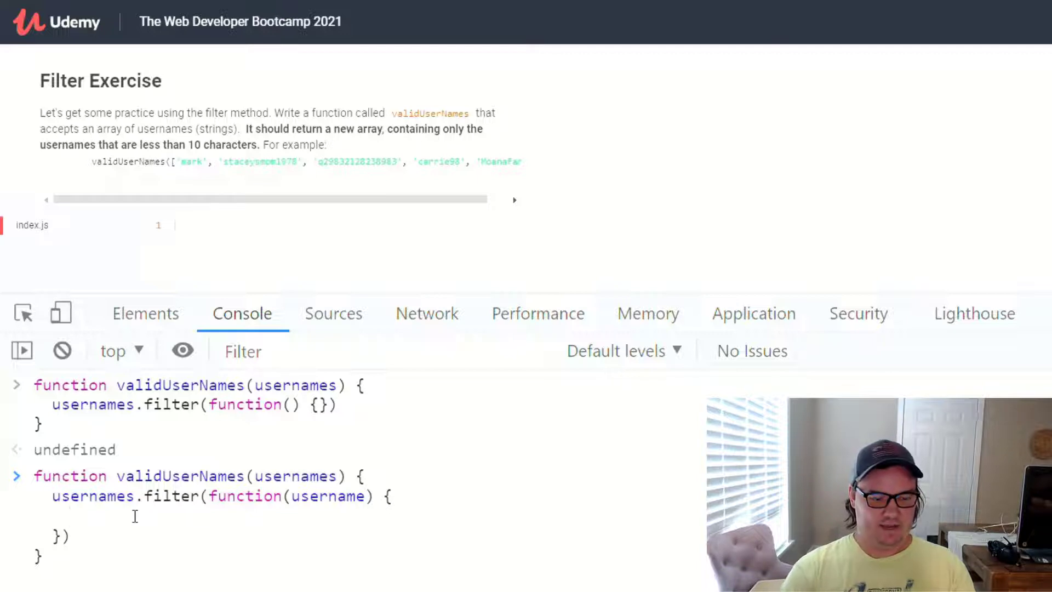
type("re")
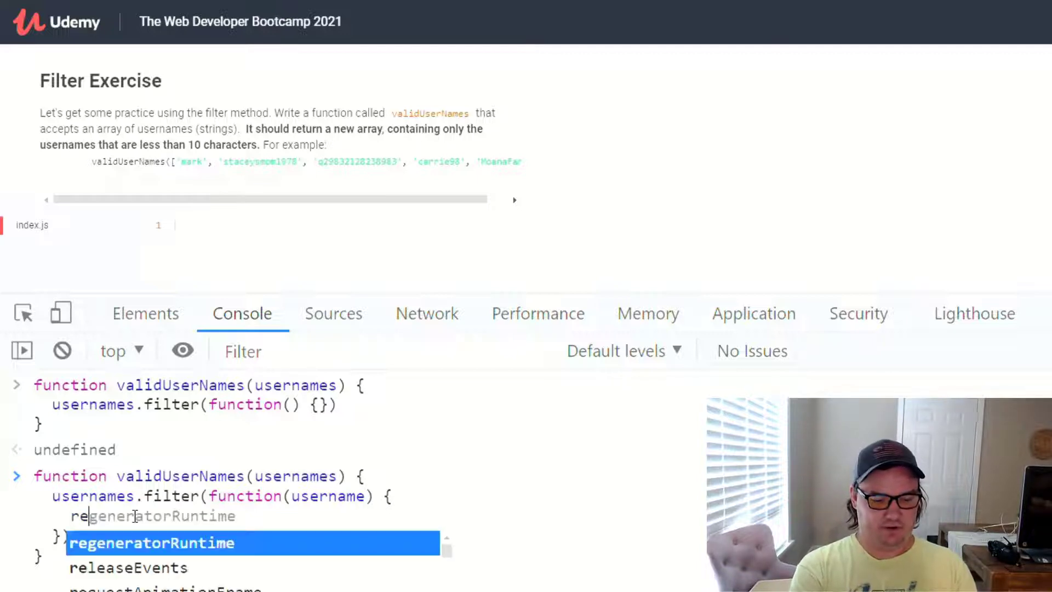
type("return")
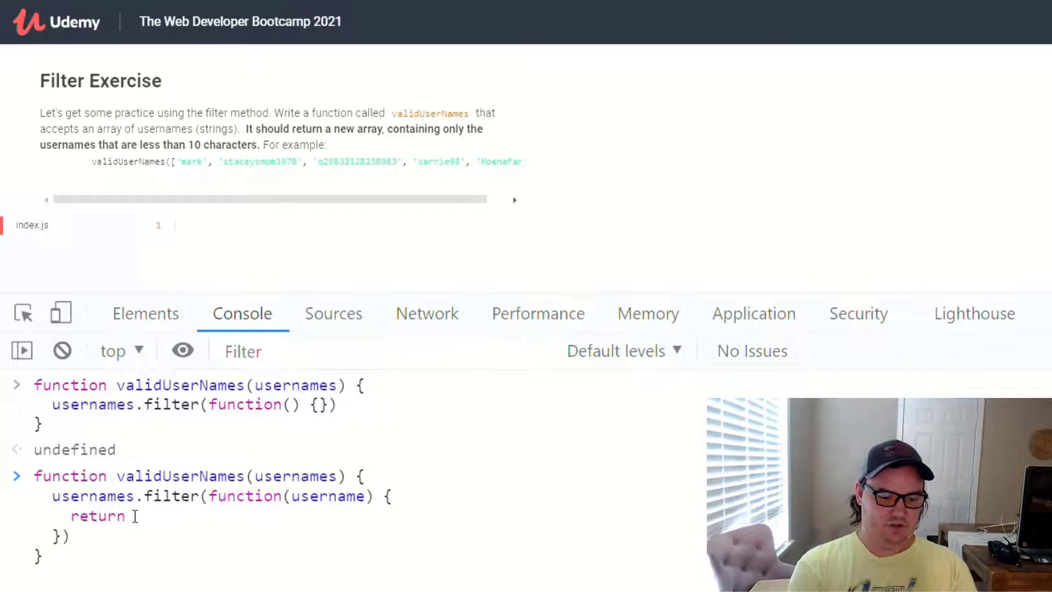
type("usernam")
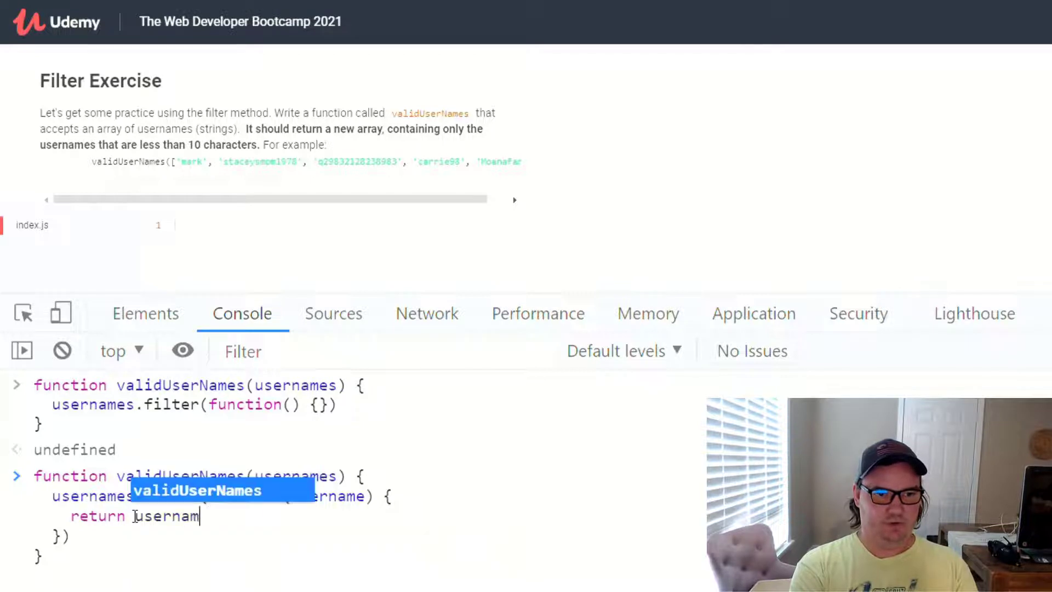
type(".length")
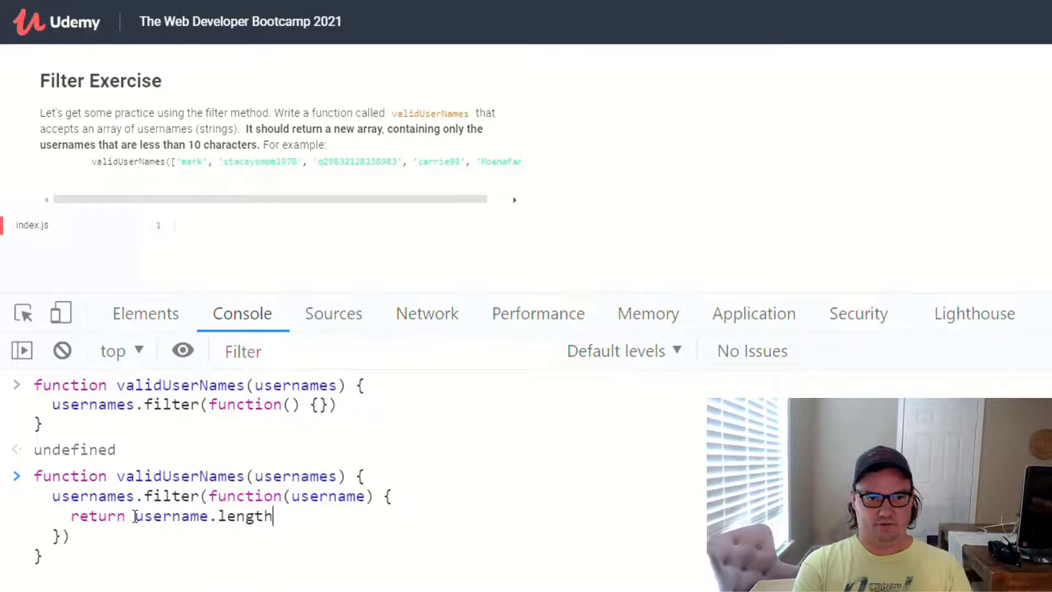
type("<")
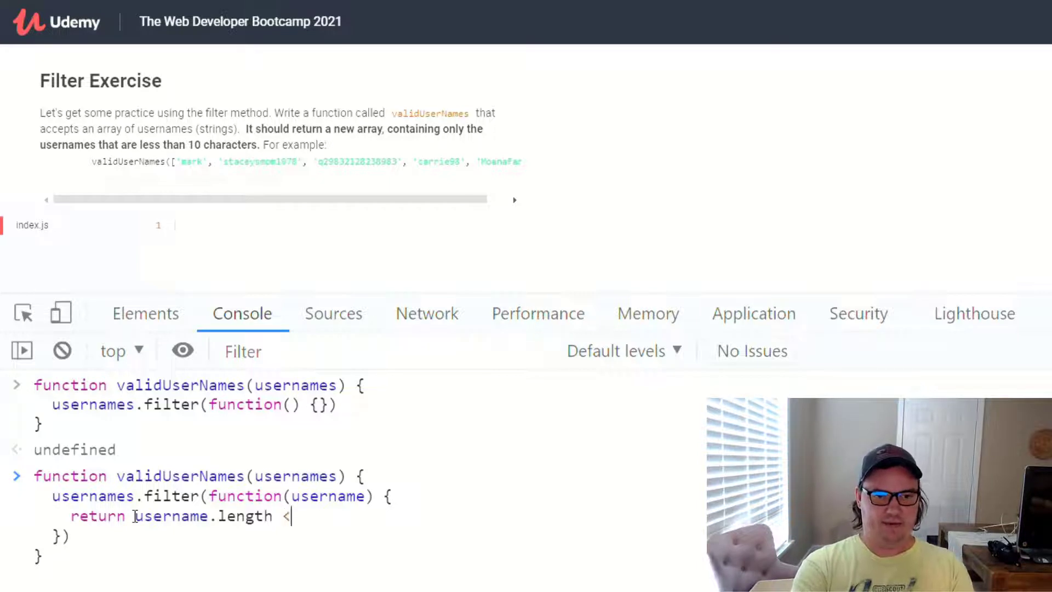
type("10")
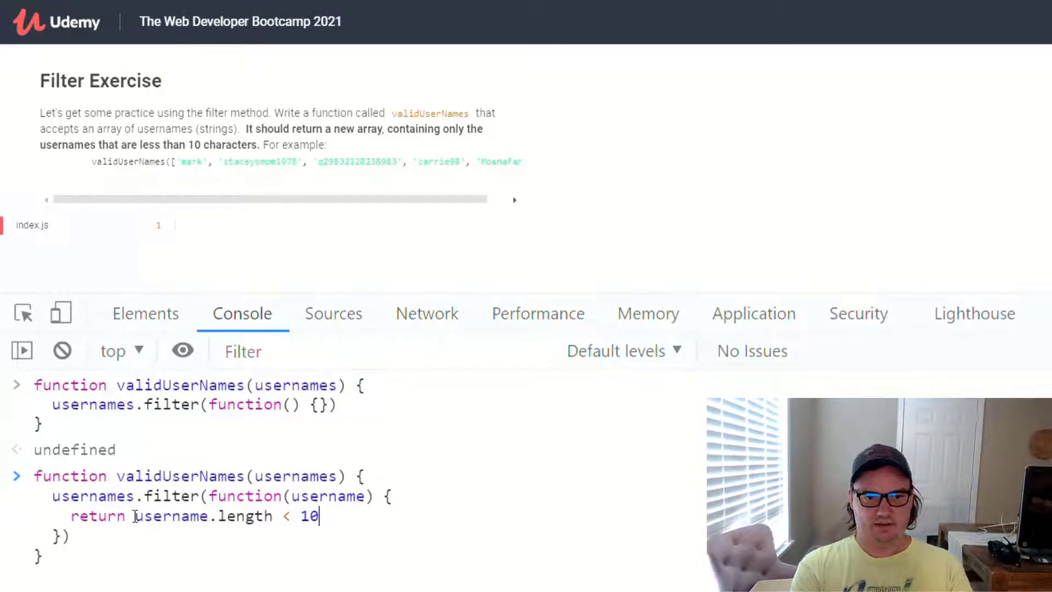
type(";")
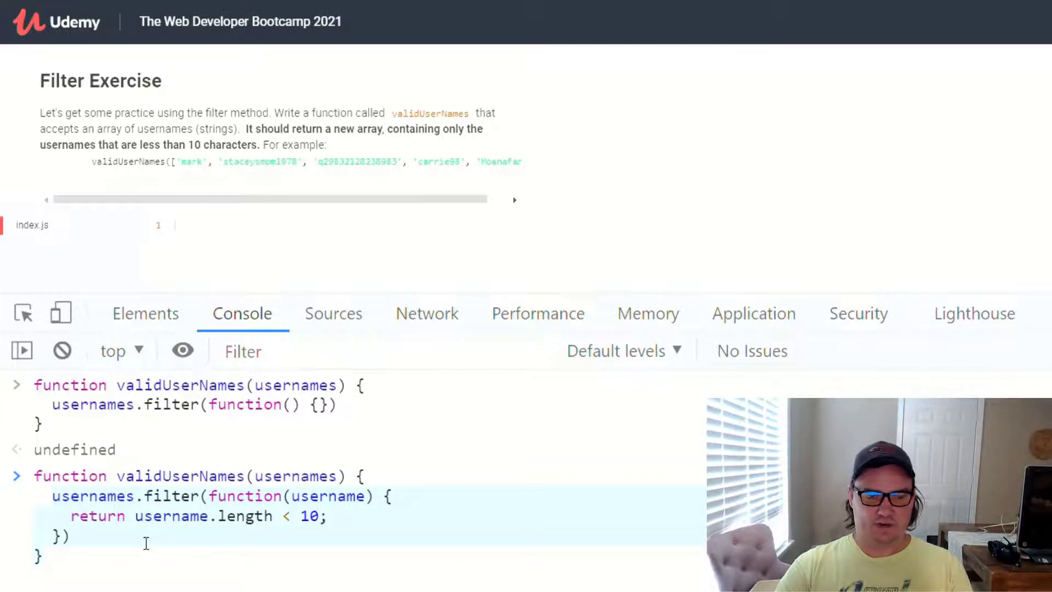
mouse_move(161, 516)
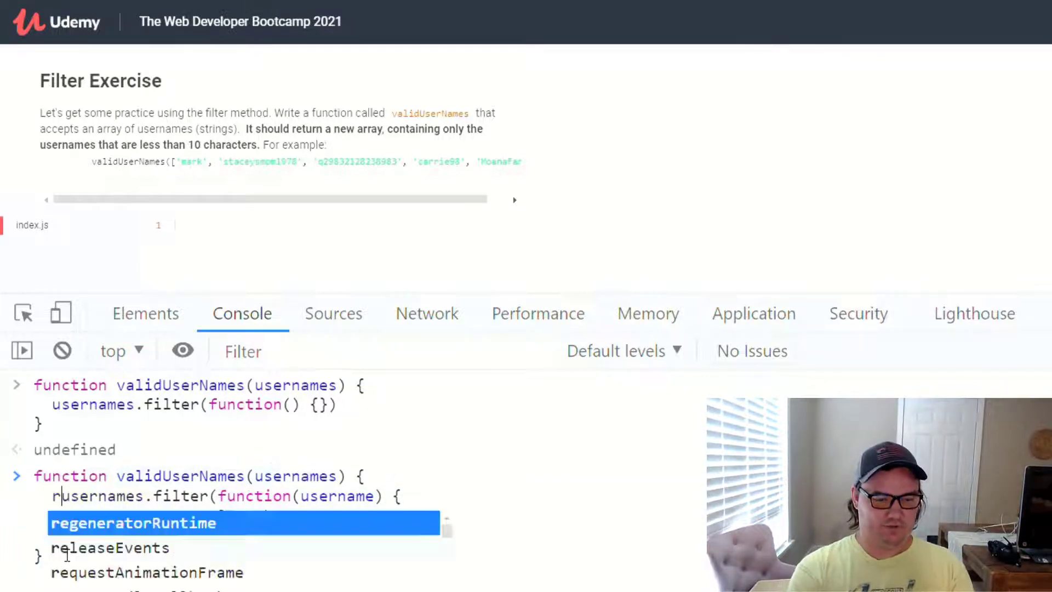
Store the filter result in let filteredUsernames and return filteredUsernames; at the end.
type("return username.length < 10;")
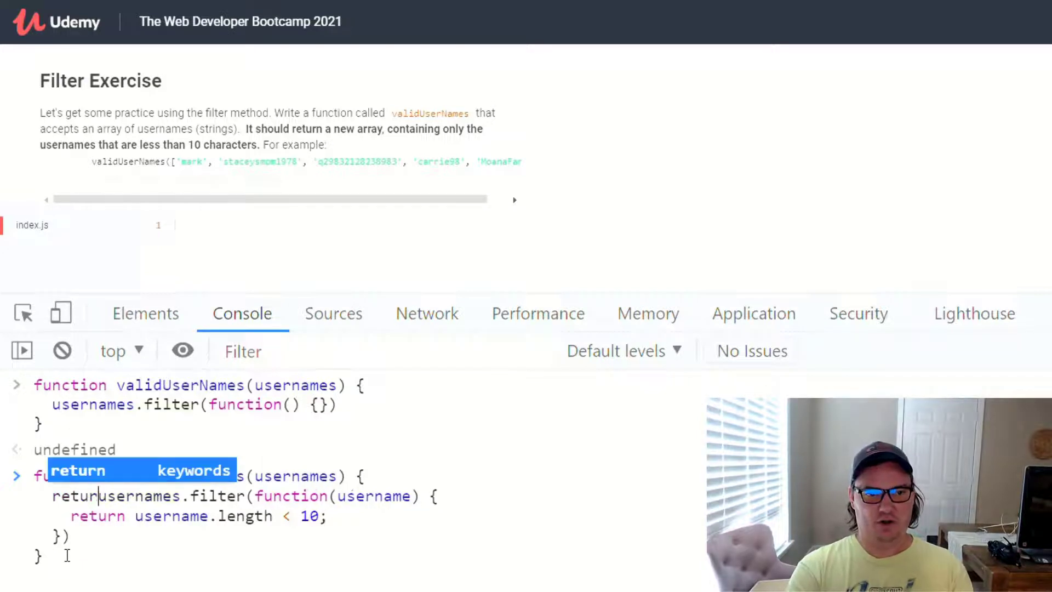
type("let filteredUsernamers")
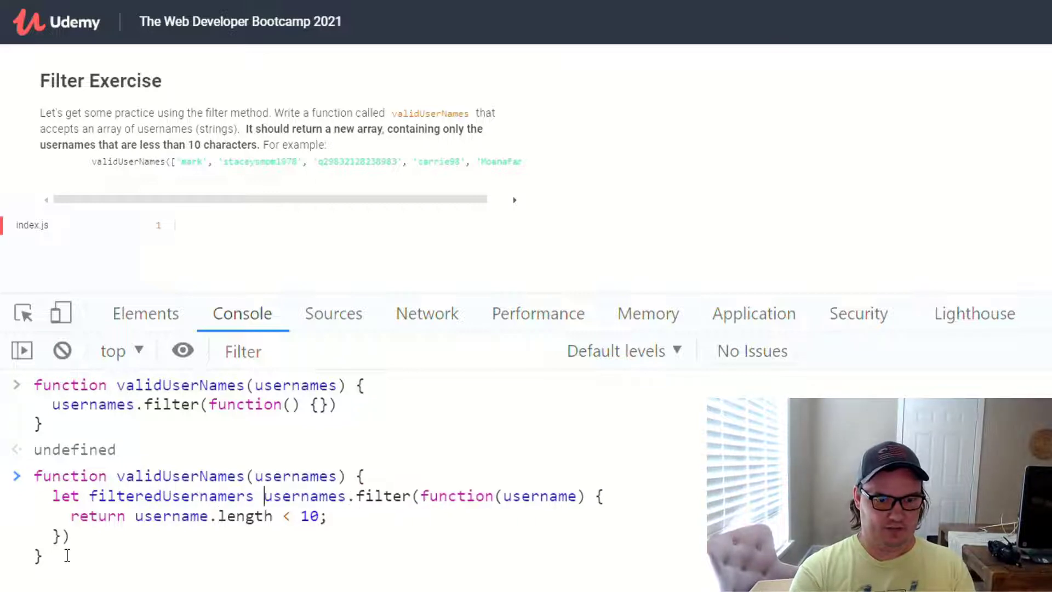
type("=")
type("ret")
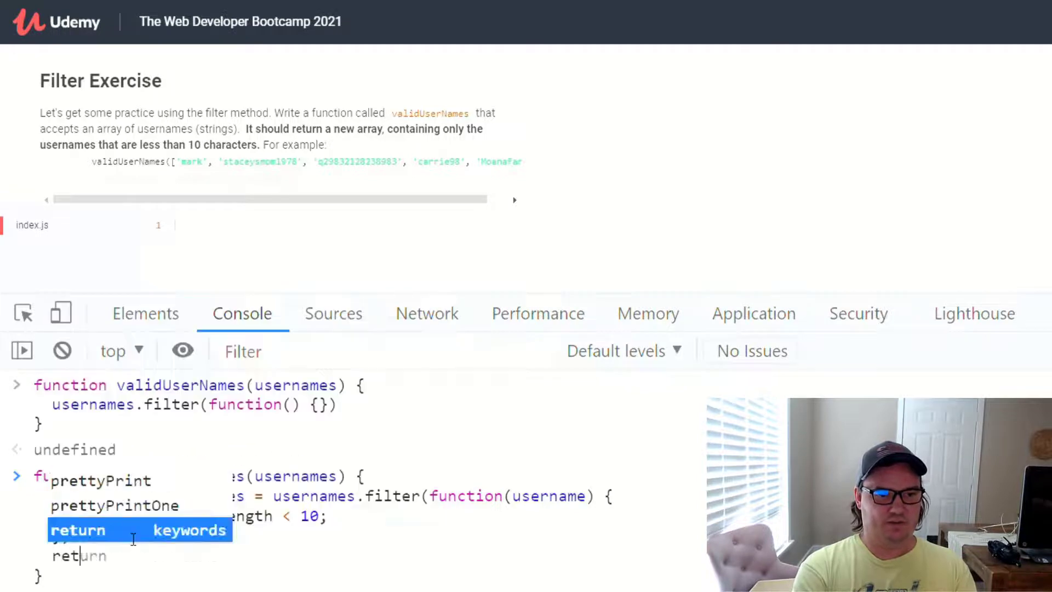
type("filteredUsernam")
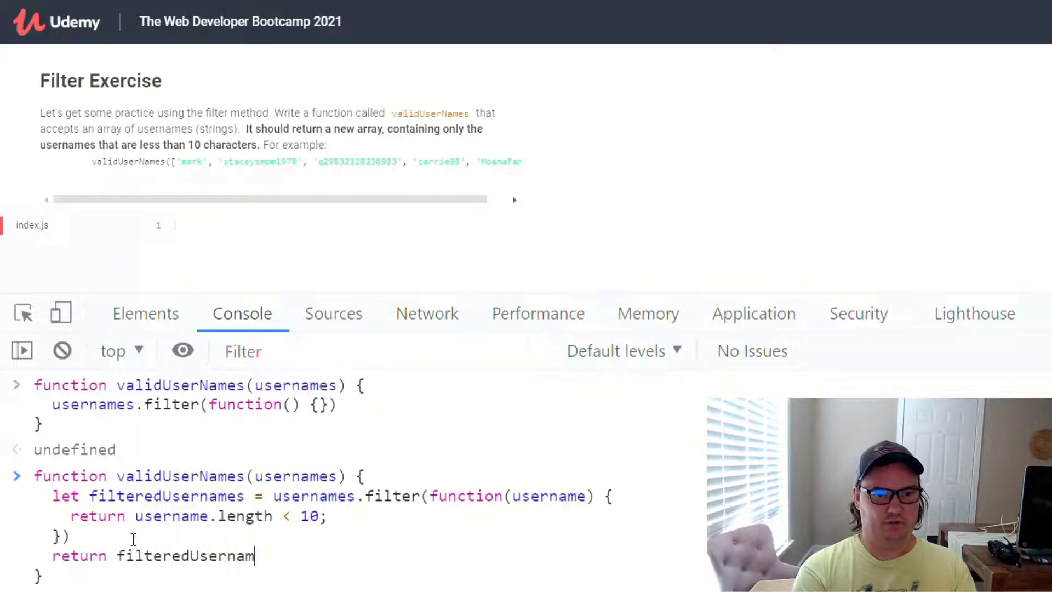
type("es;")
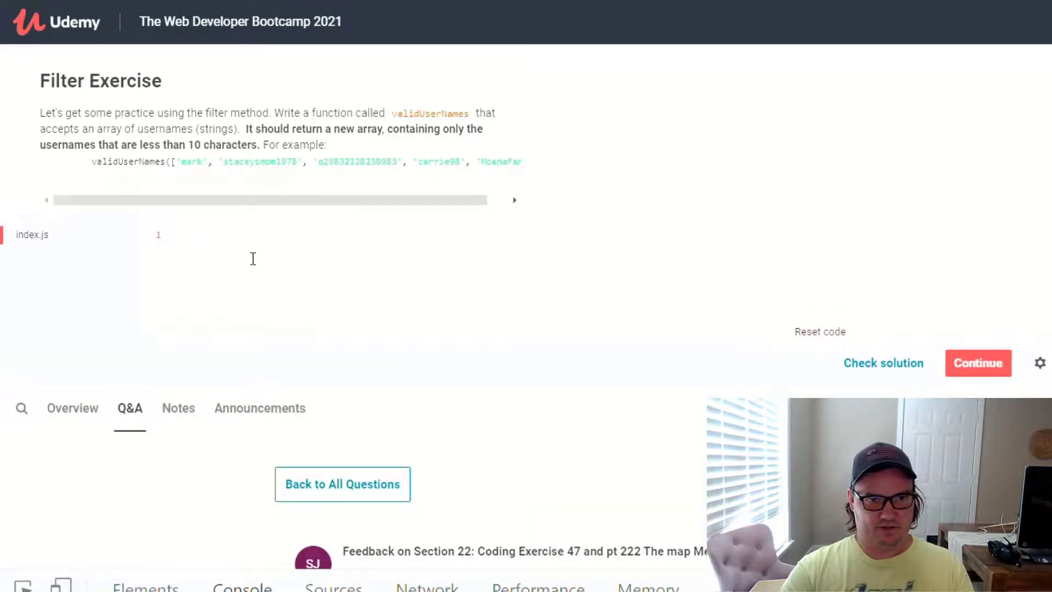
Enter the return usernames.filter(...) length-under-10 solution in index.js and check it.
left_click(883, 363)
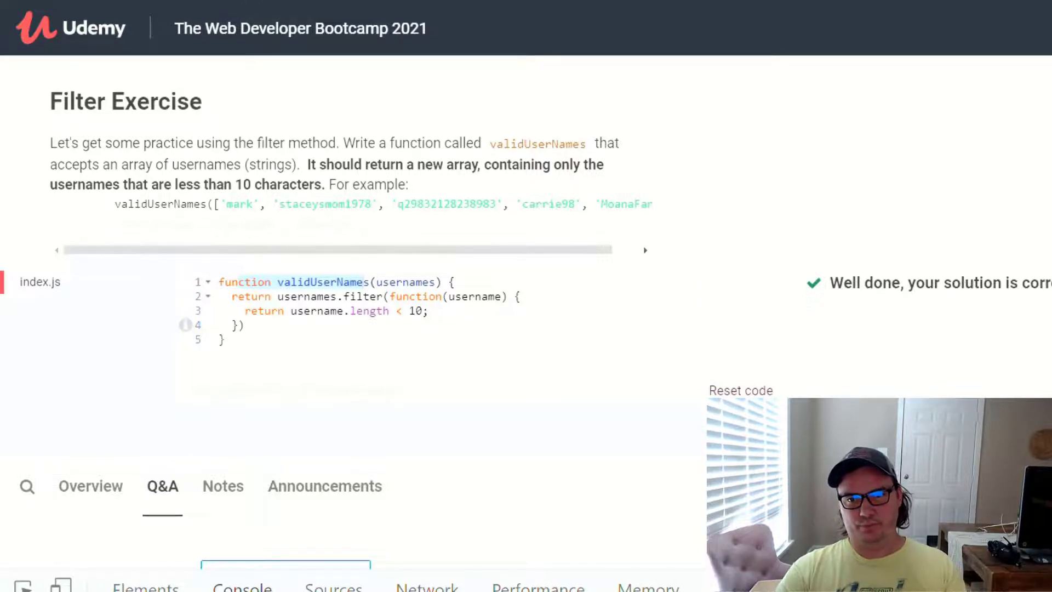
mouse_move(898, 326)
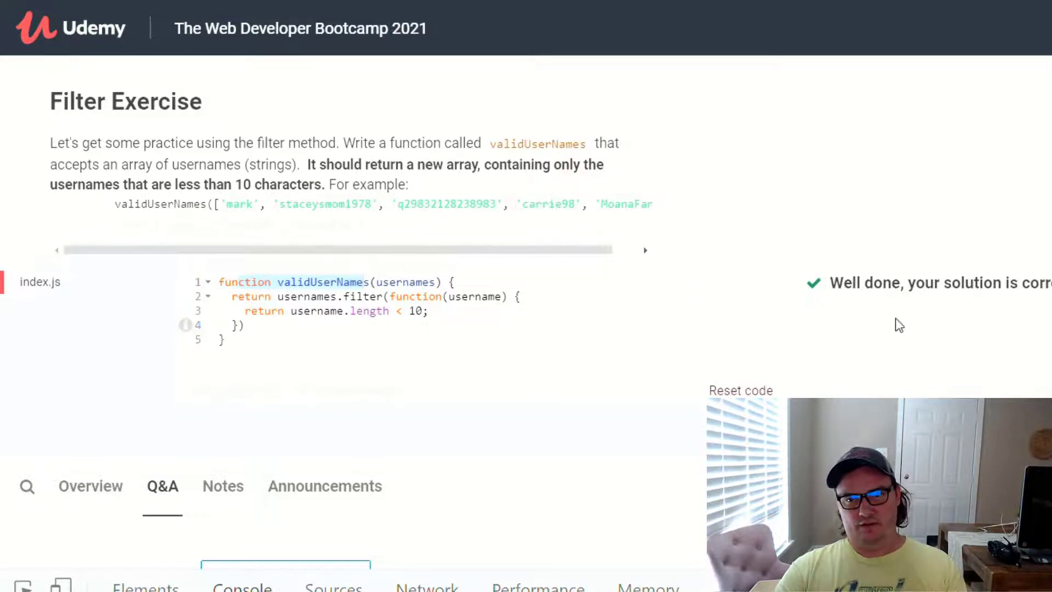
mouse_move(413, 335)
type("if")
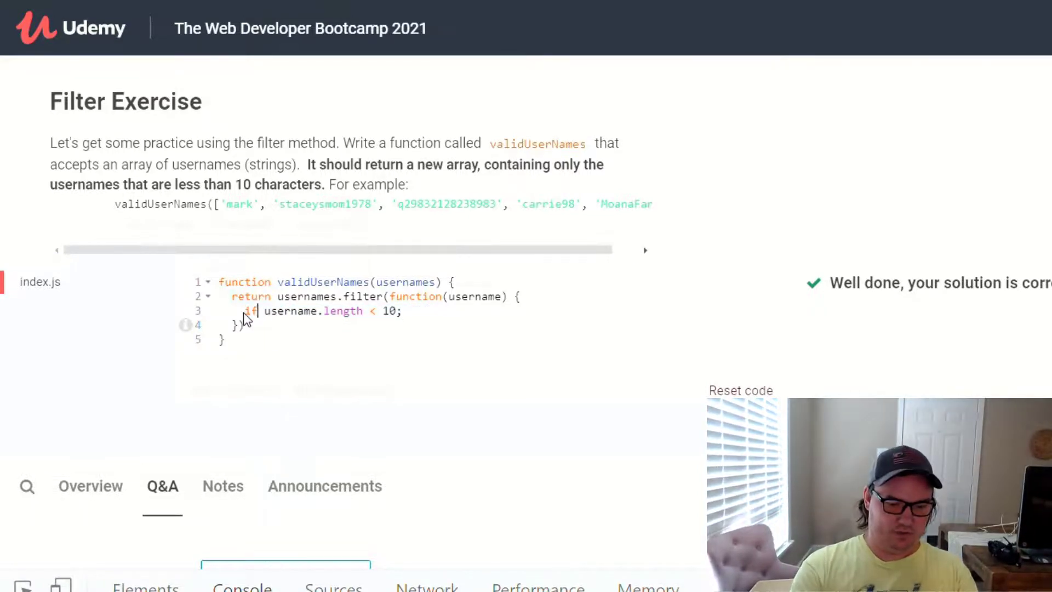
Wrap username.length < 10 in an if block whose body is return username;.
type("(")
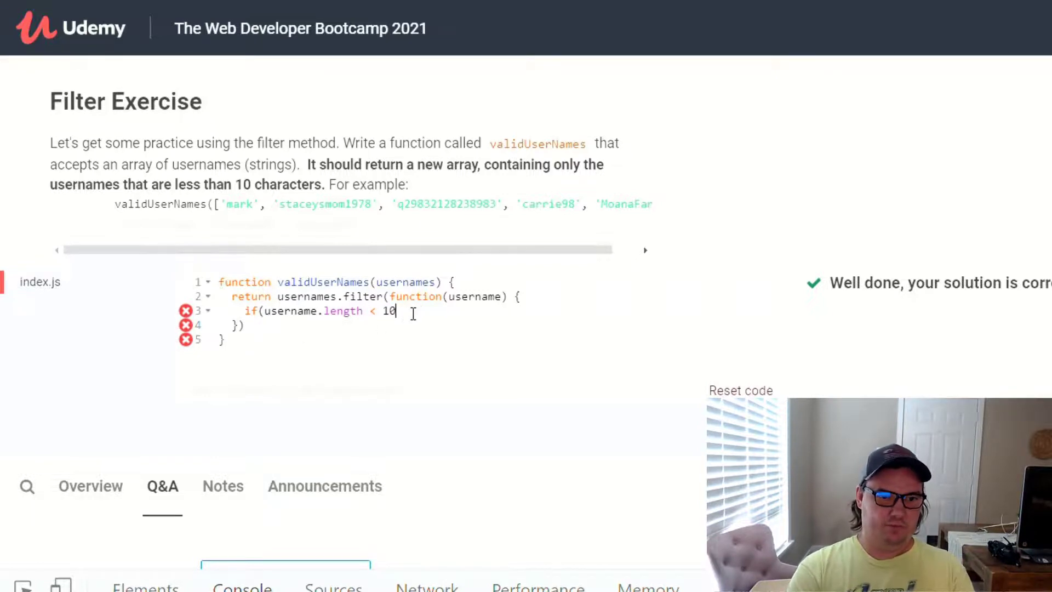
type(")")
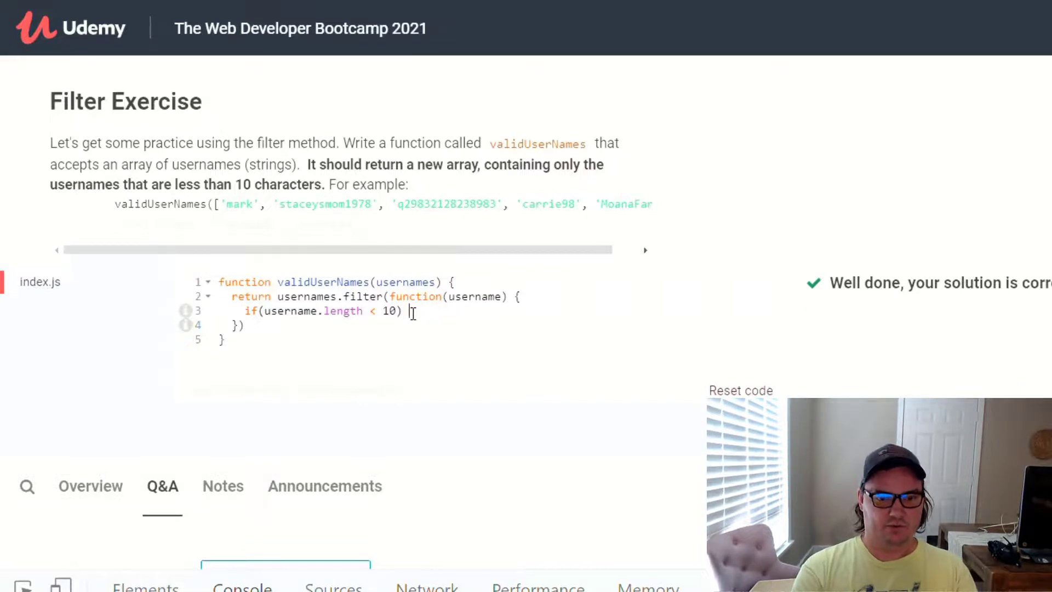
key("Enter")
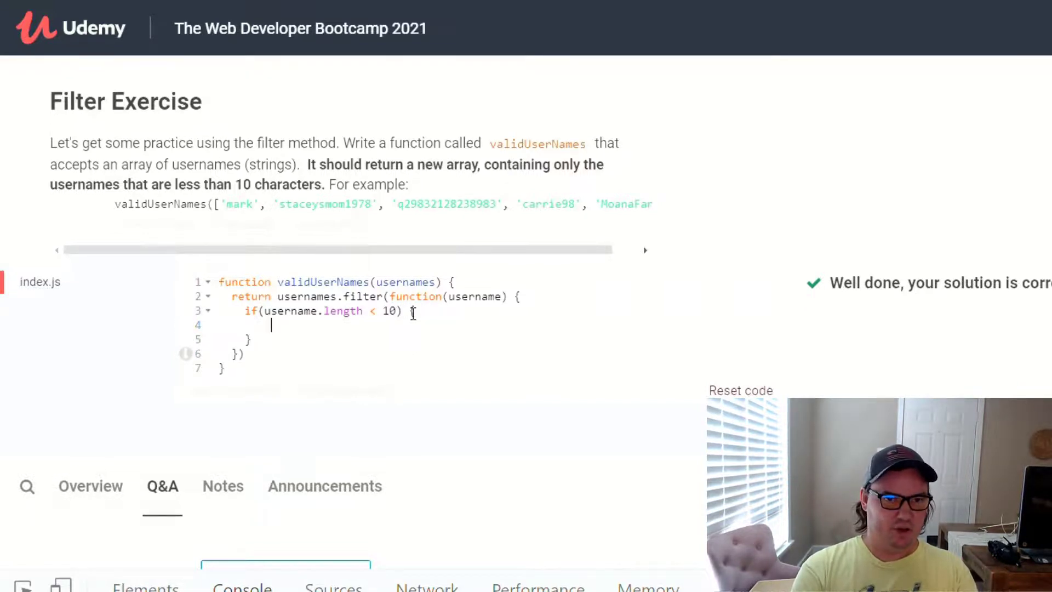
type("return user")
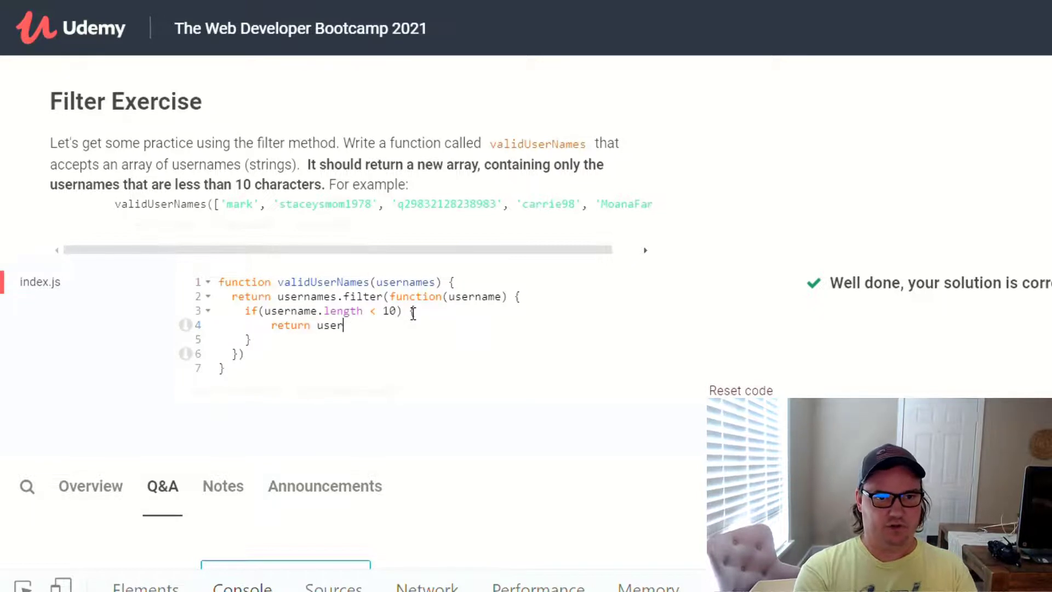
type("name;")
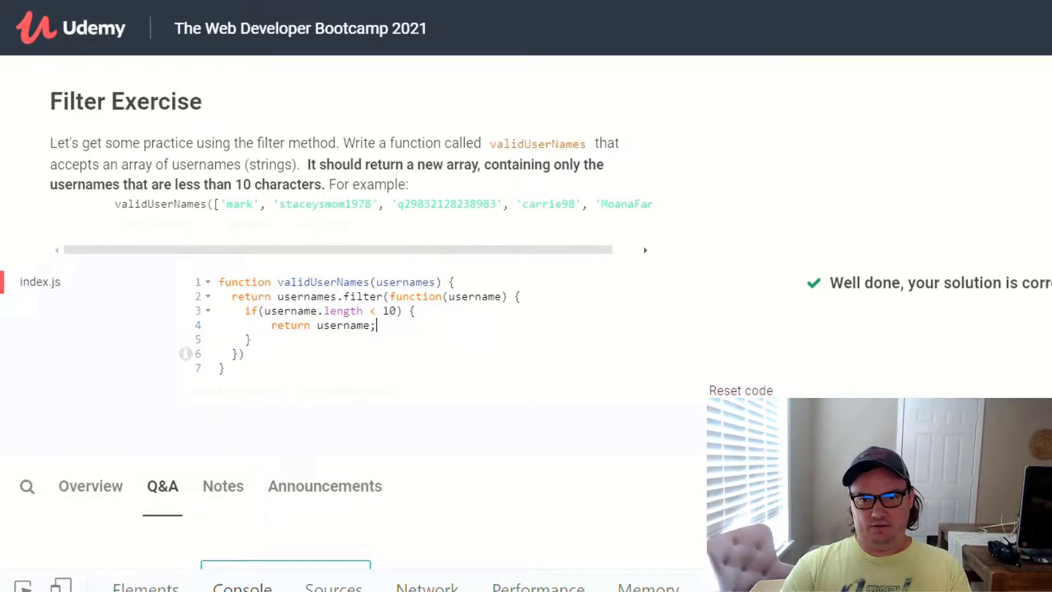
mouse_move(880, 339)
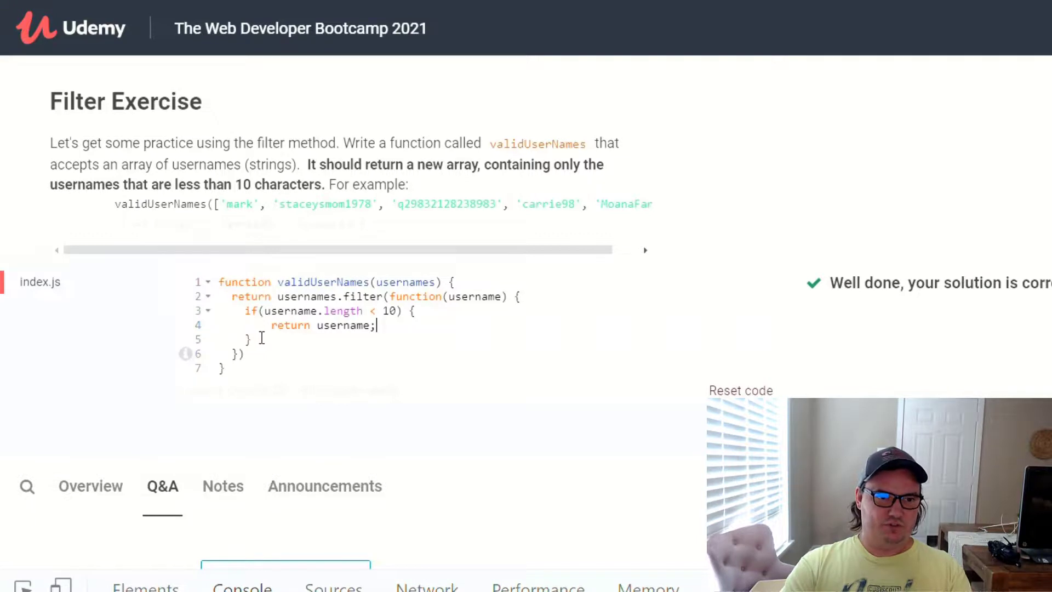
mouse_move(386, 338)
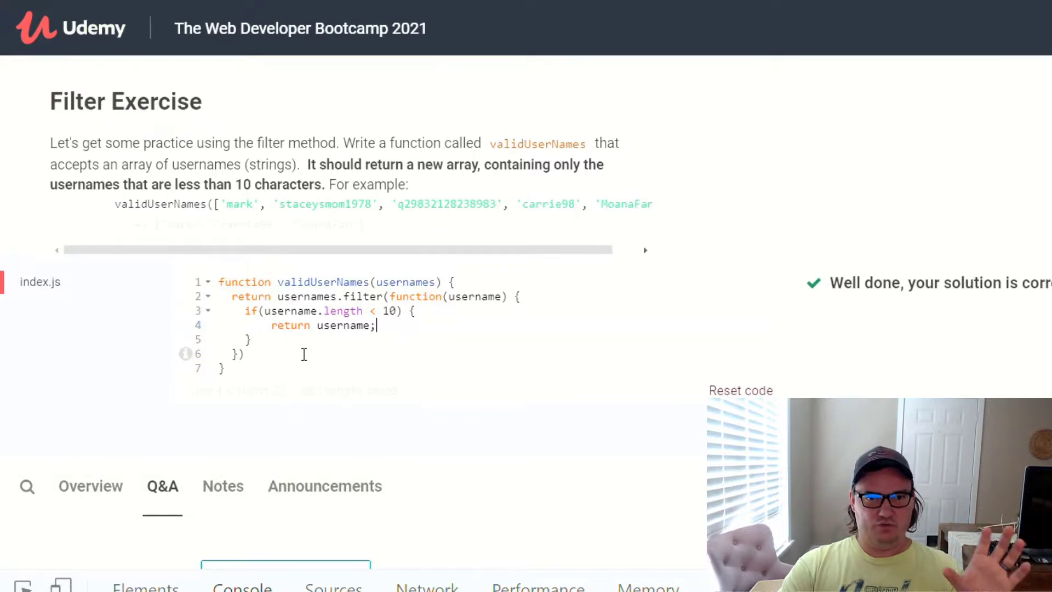
mouse_move(331, 385)
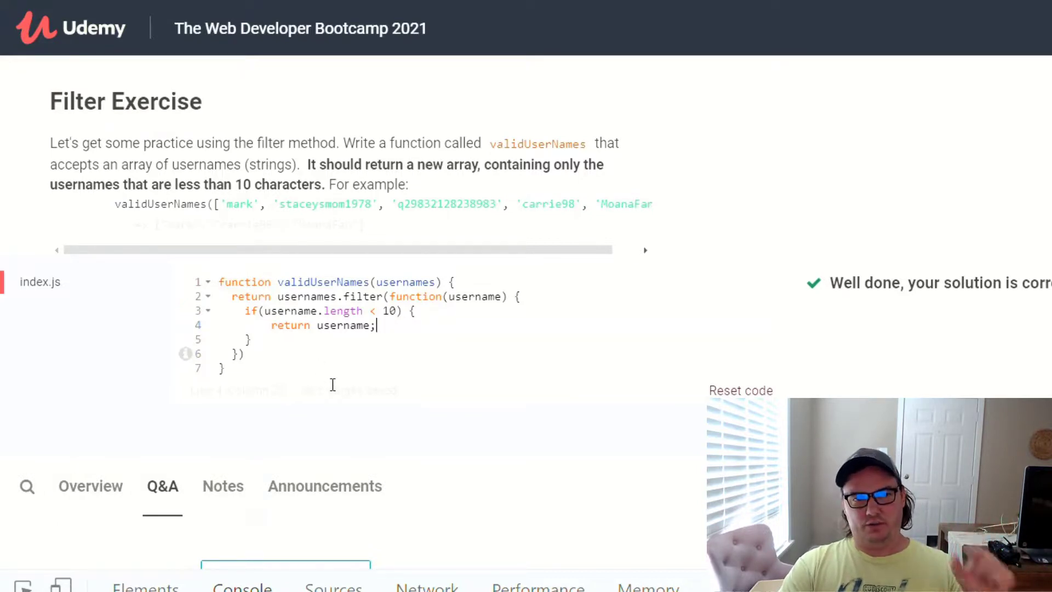
mouse_move(300, 244)
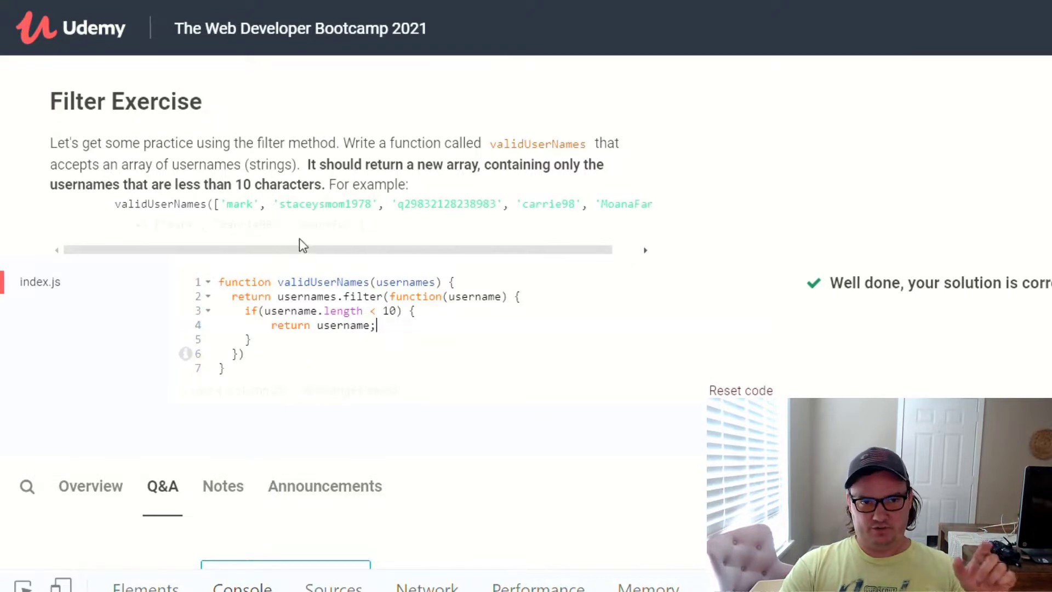
mouse_move(288, 354)
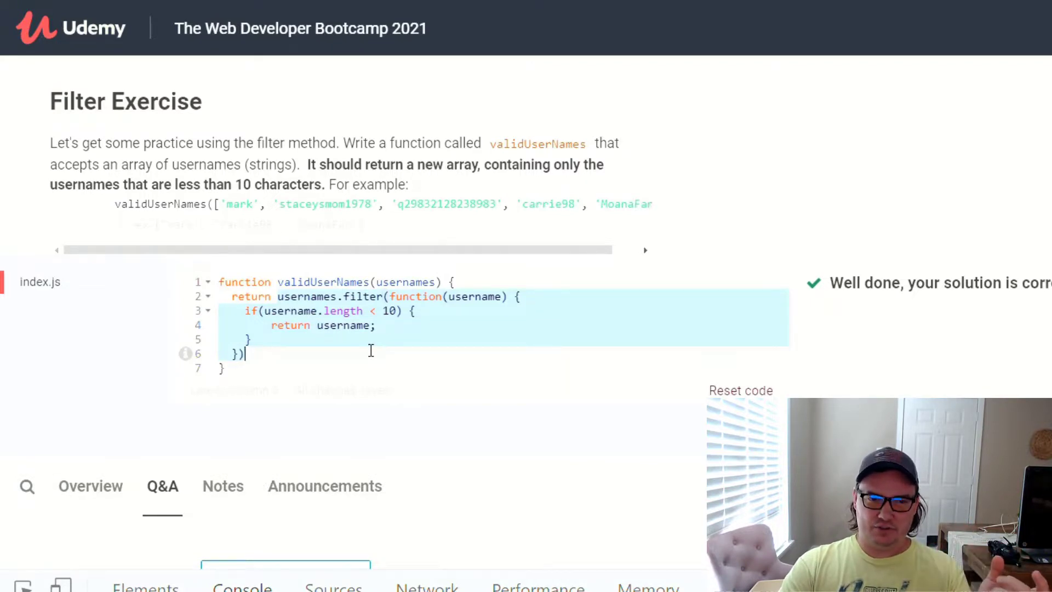
mouse_move(344, 347)
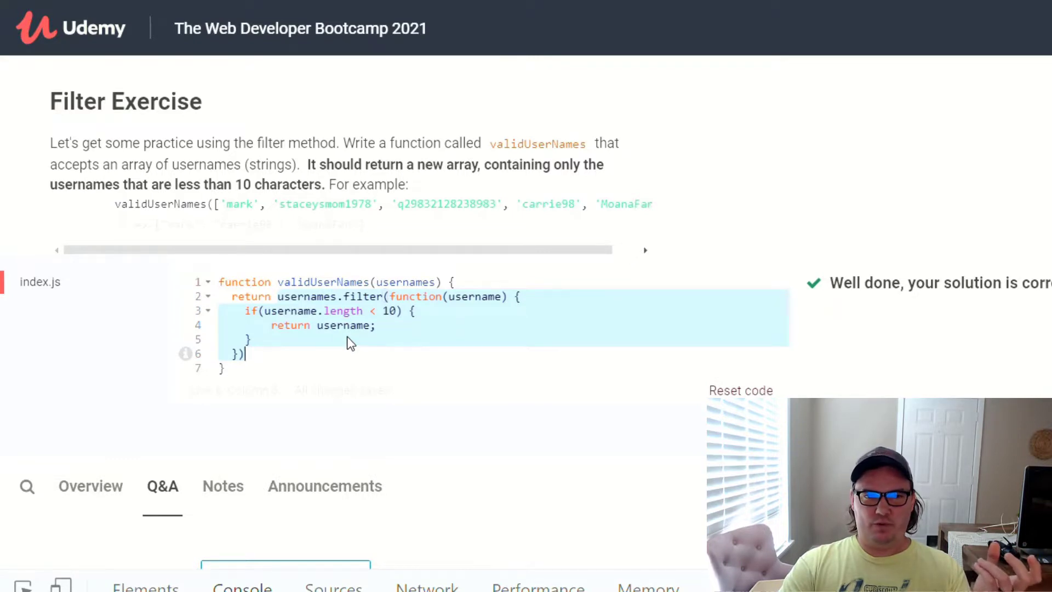
mouse_move(329, 345)
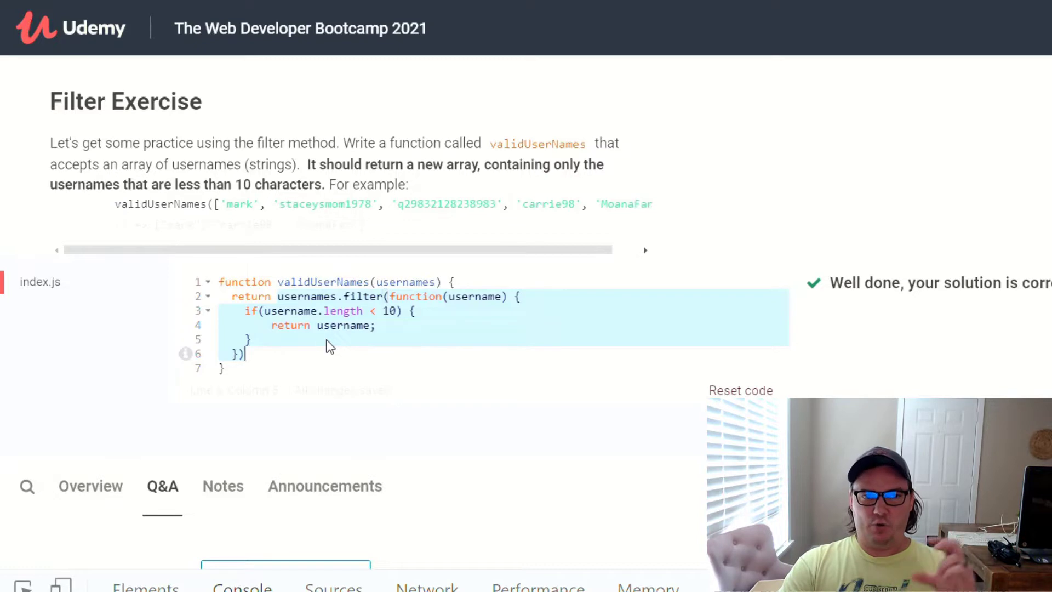
mouse_move(329, 351)
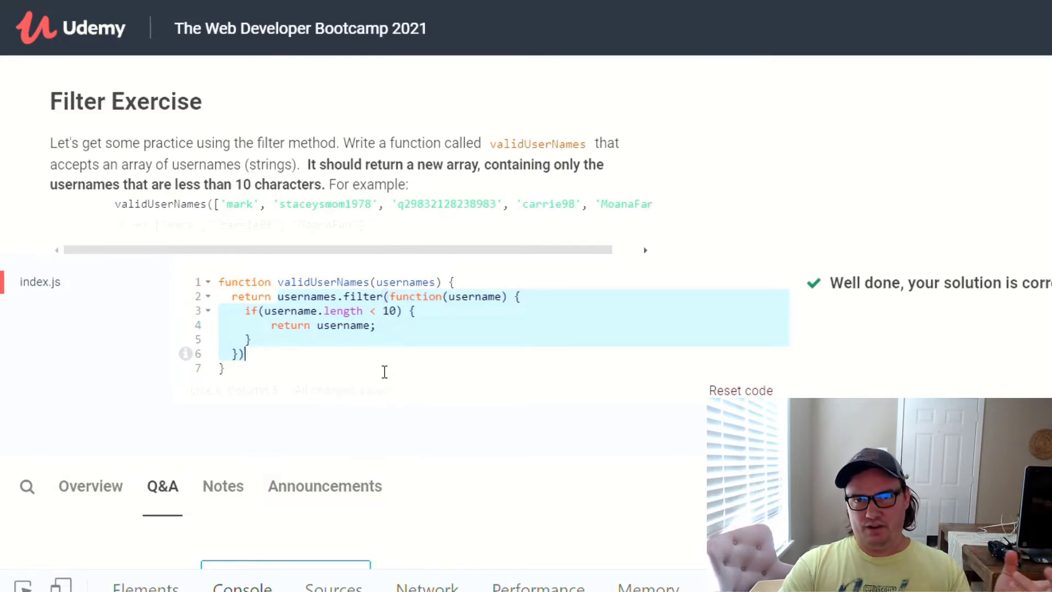
mouse_move(483, 392)
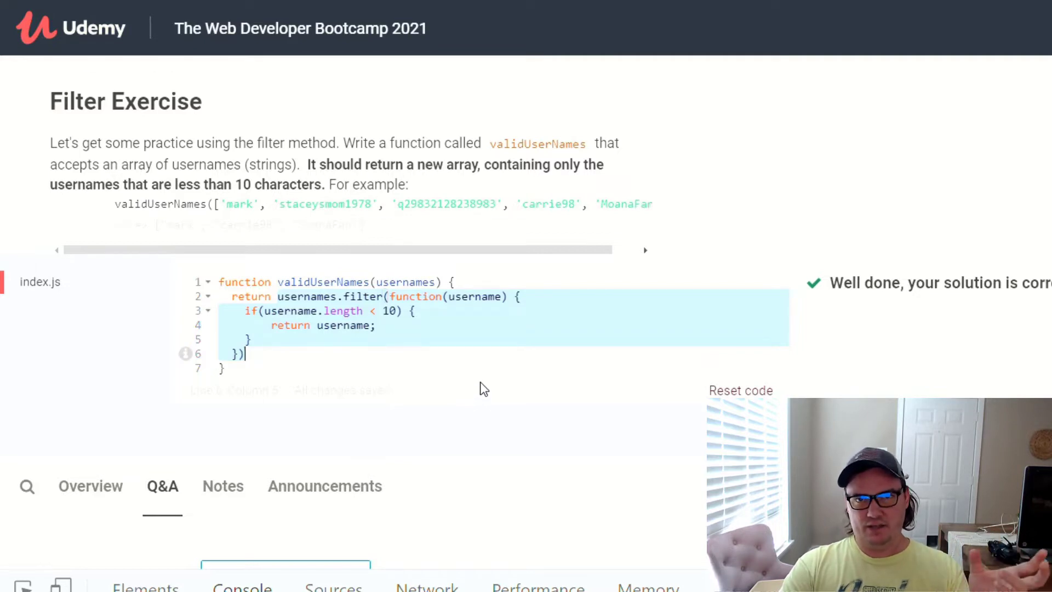
mouse_move(268, 384)
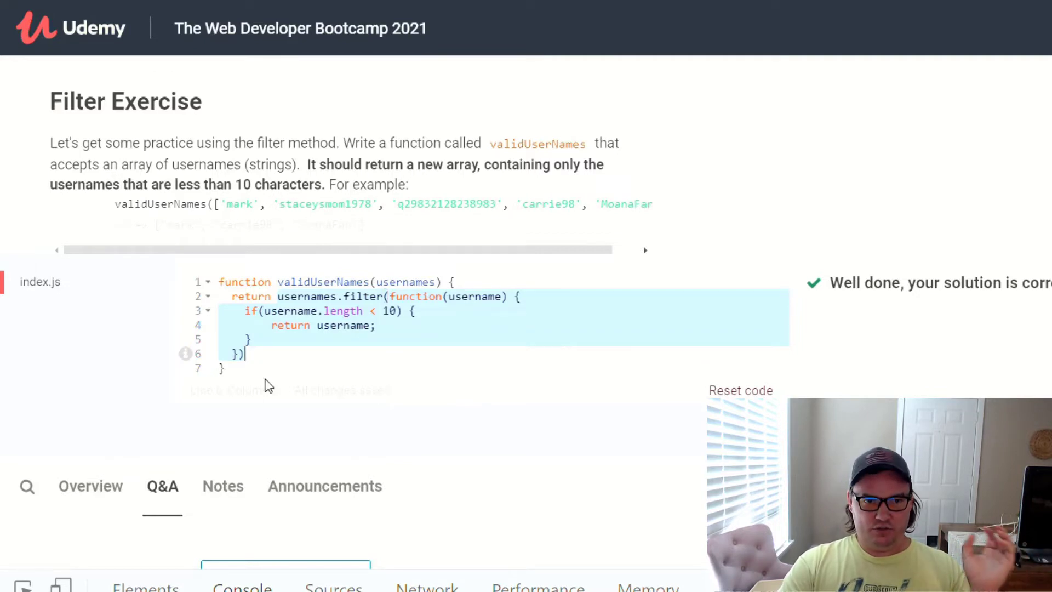
left_click(265, 363)
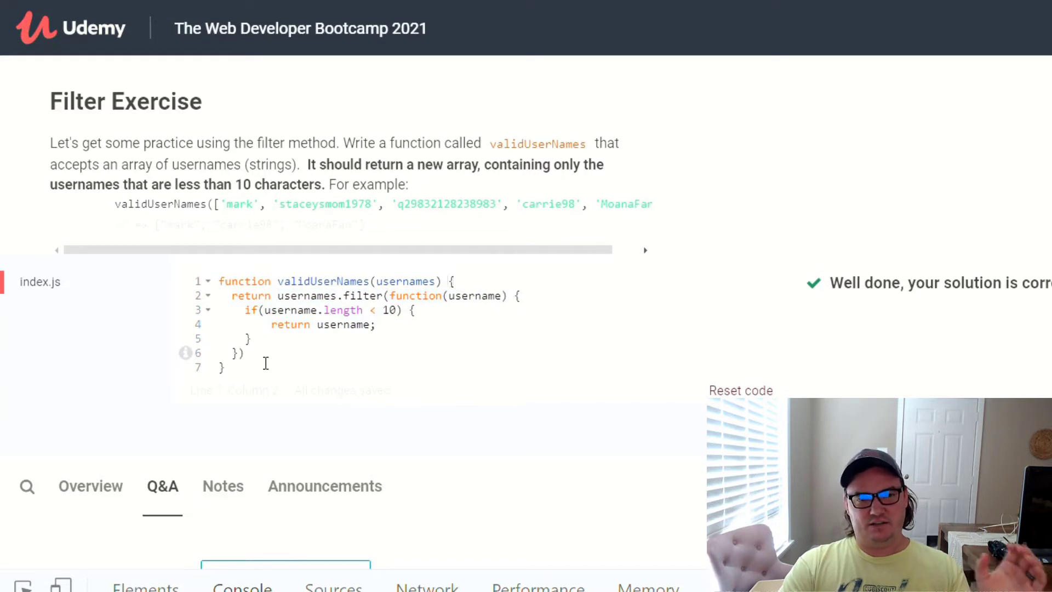